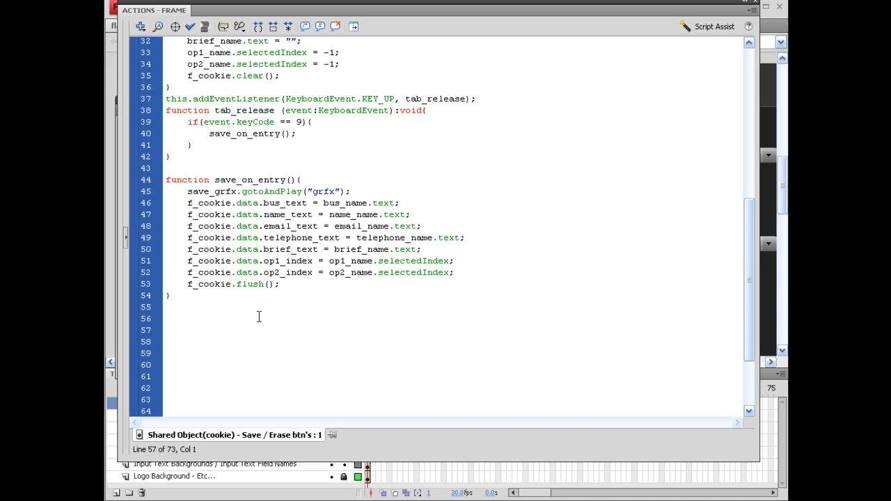
# Step: On line 57, add email_name.restrict allowing A-Z, a-z, 0-9 and ! . , @ - _
pyautogui.click(165, 330)
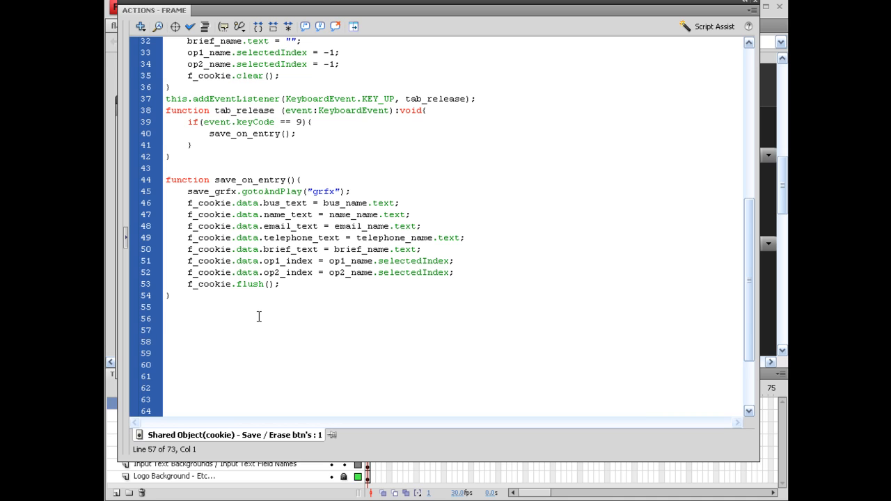
pyautogui.click(165, 330)
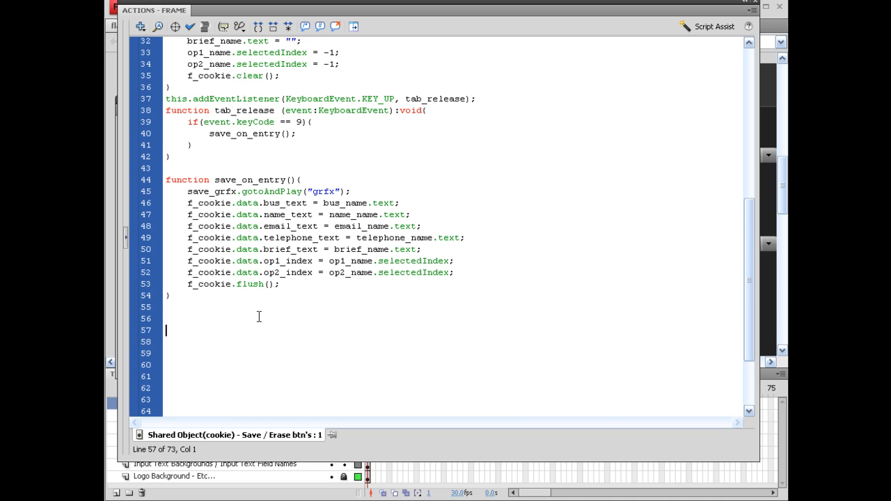
pyautogui.write('ean')
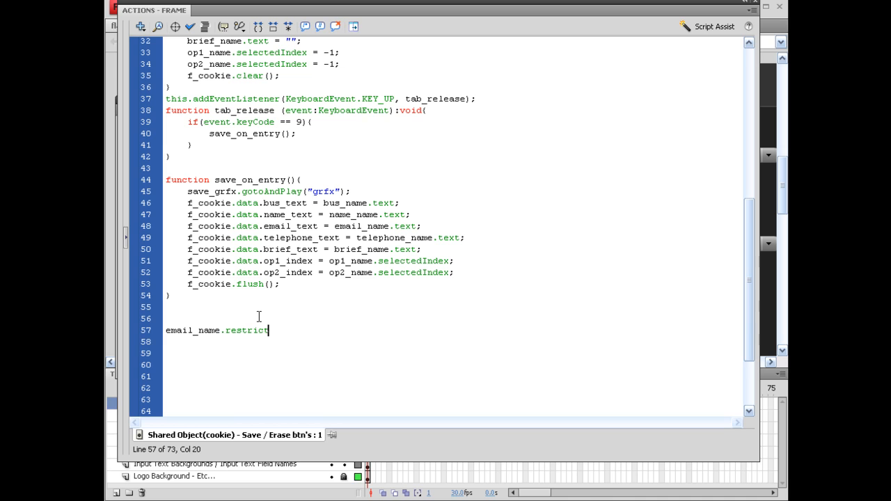
pyautogui.write('=')
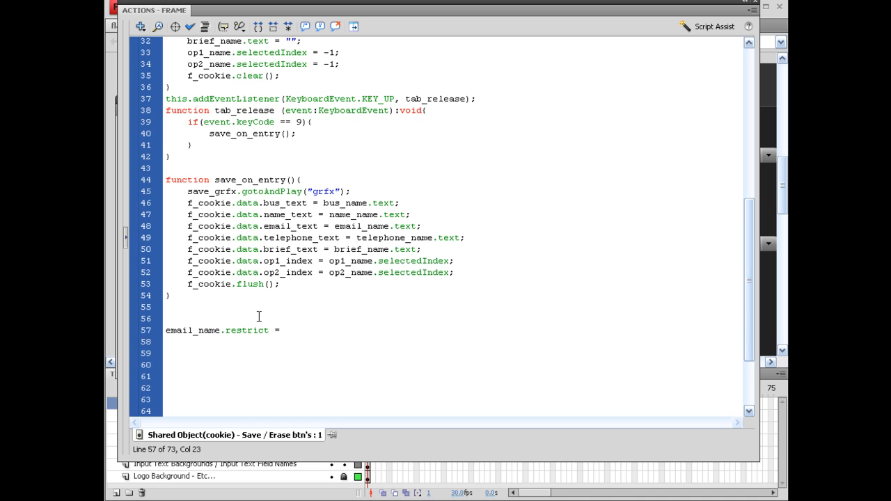
pyautogui.write('"')
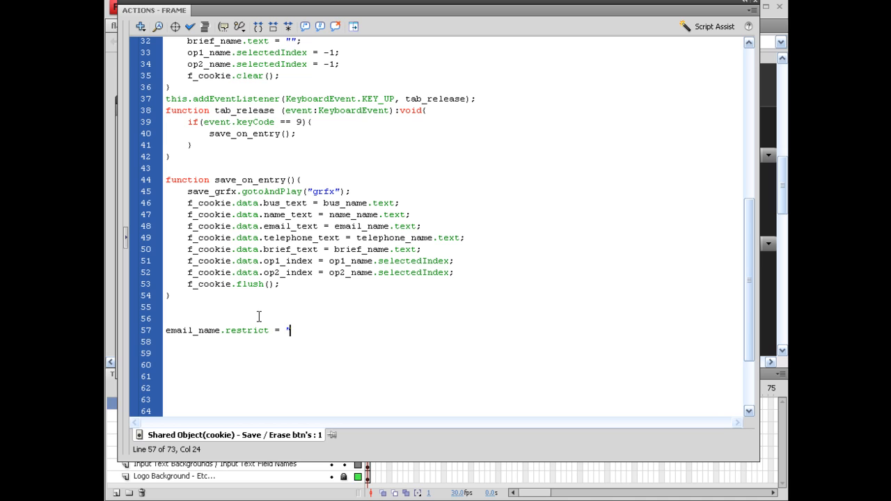
pyautogui.write('A-Z')
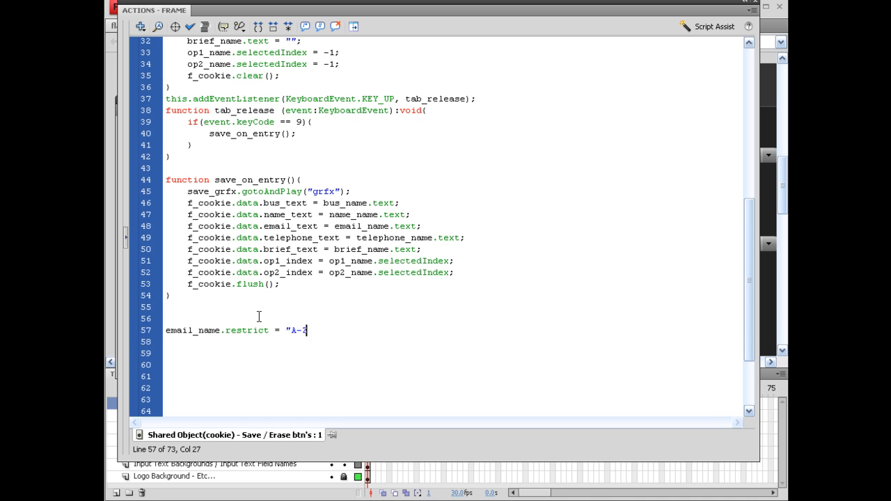
pyautogui.write('Z')
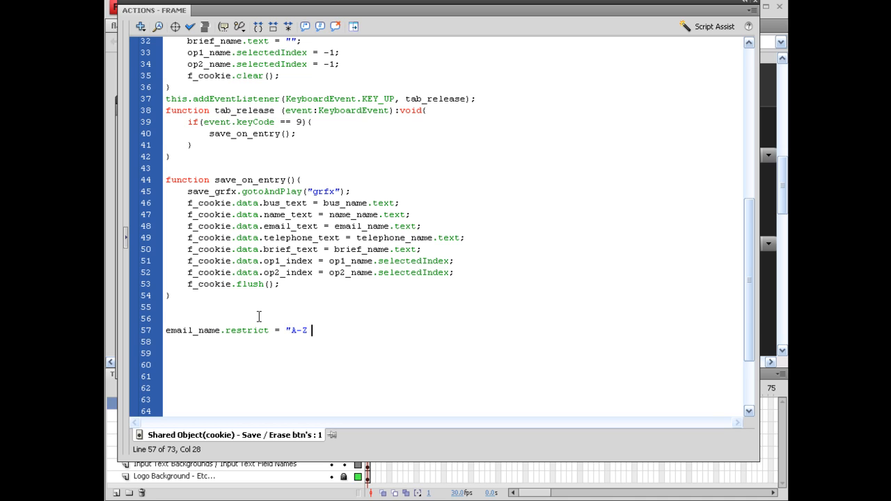
pyautogui.write('a-')
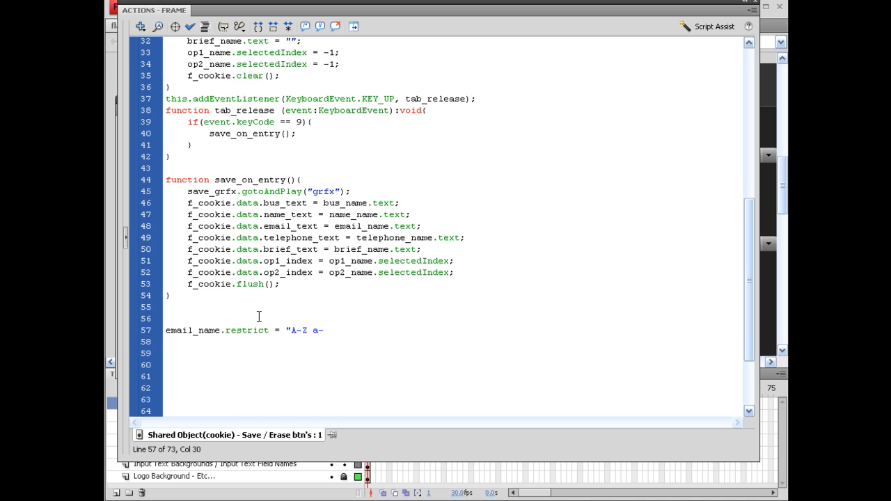
pyautogui.write('z')
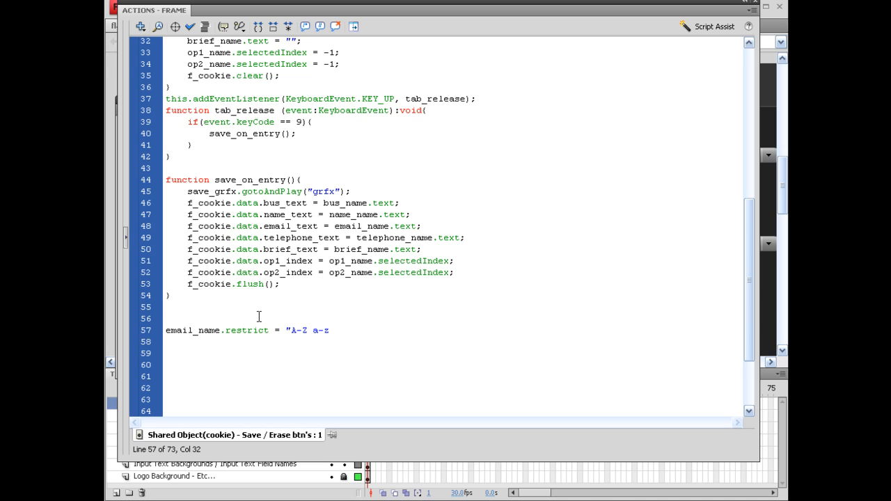
pyautogui.write('0-')
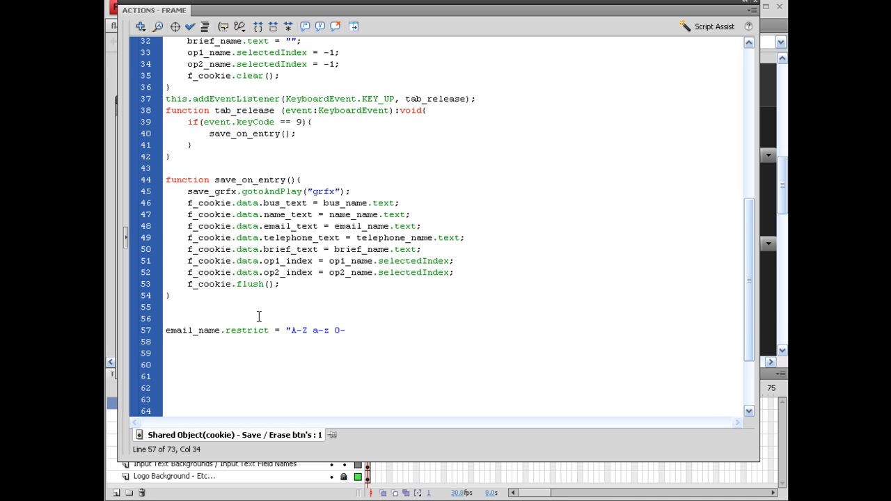
pyautogui.write('9')
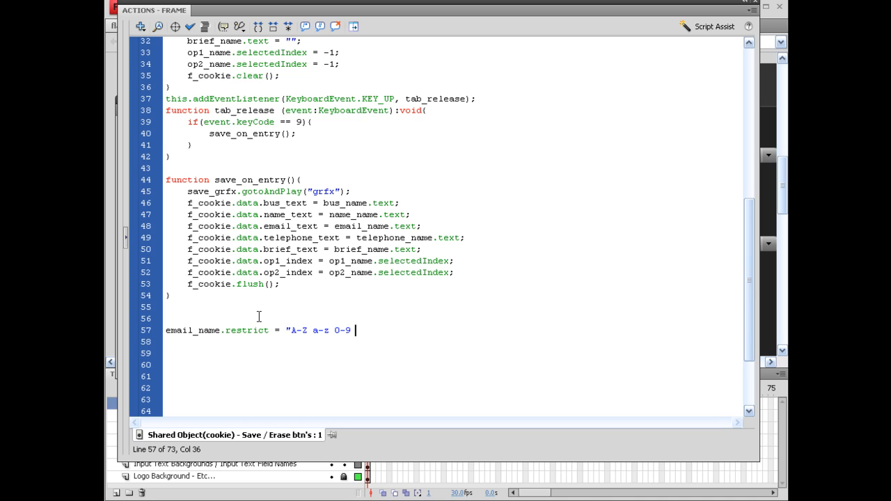
pyautogui.write('!')
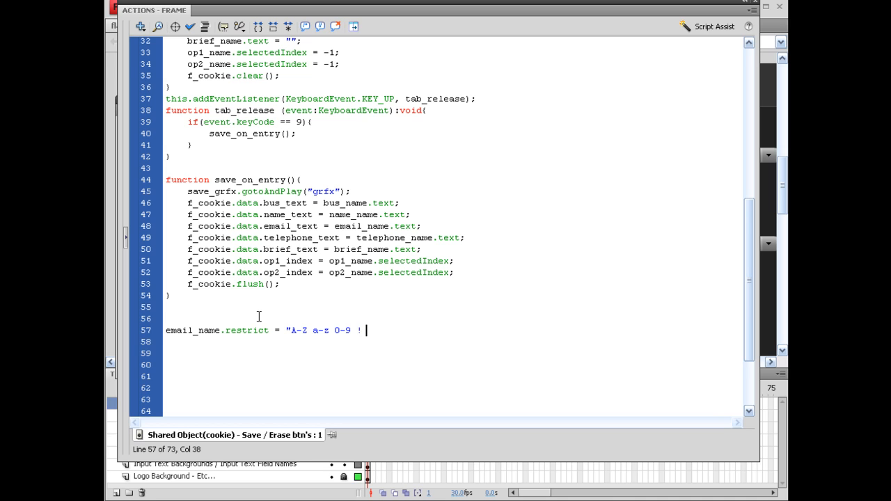
pyautogui.write('.')
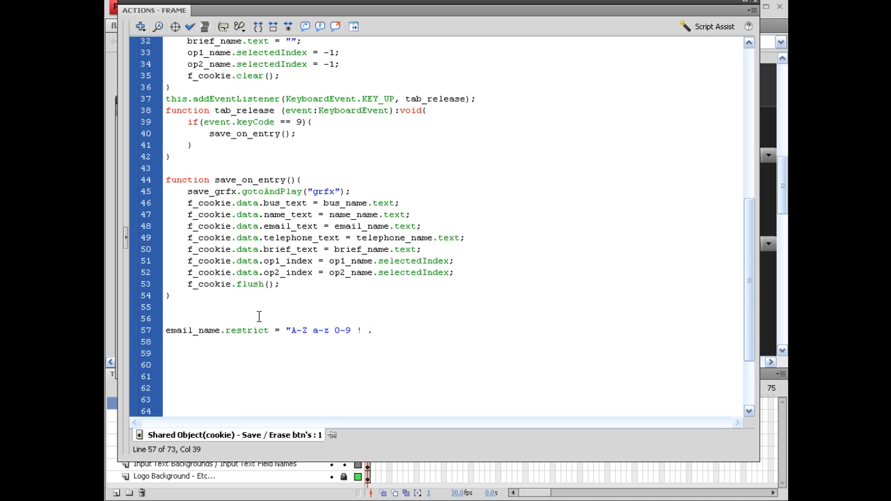
pyautogui.write(',')
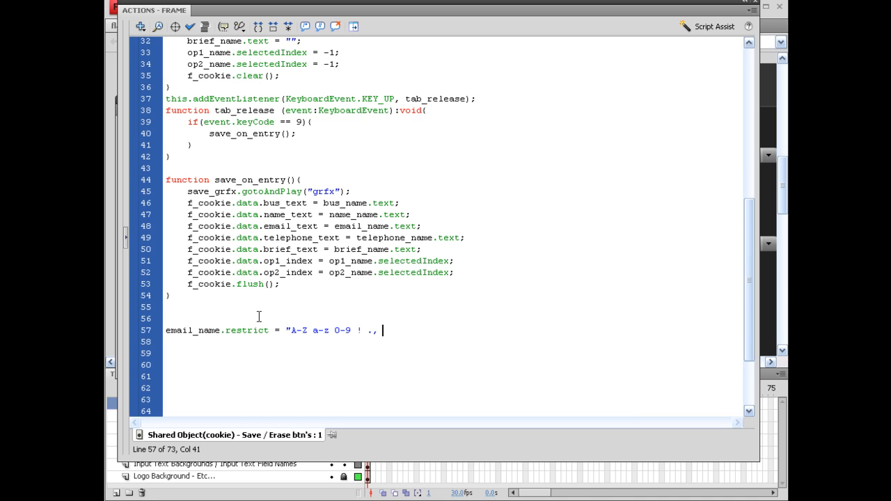
pyautogui.write('0')
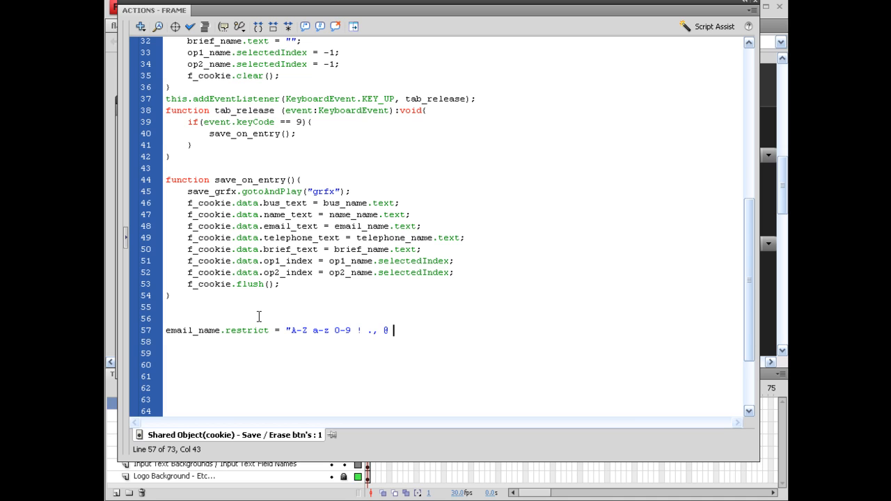
pyautogui.write('|\\')
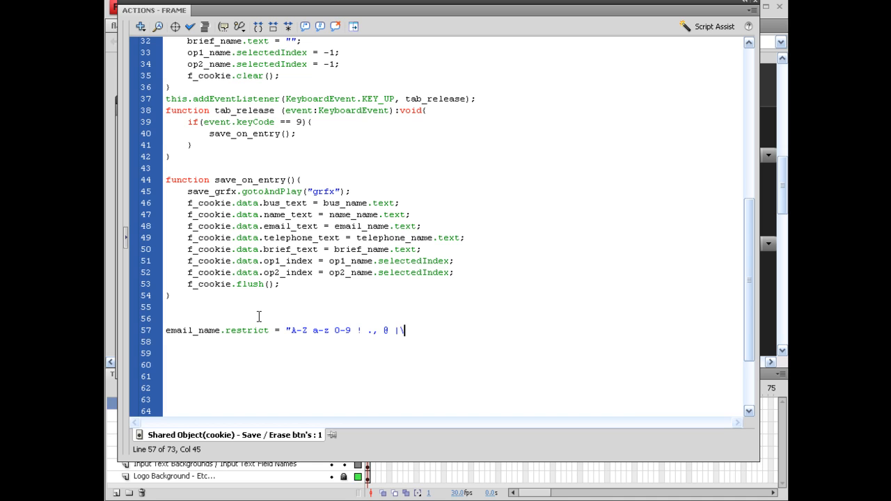
pyautogui.write('\\')
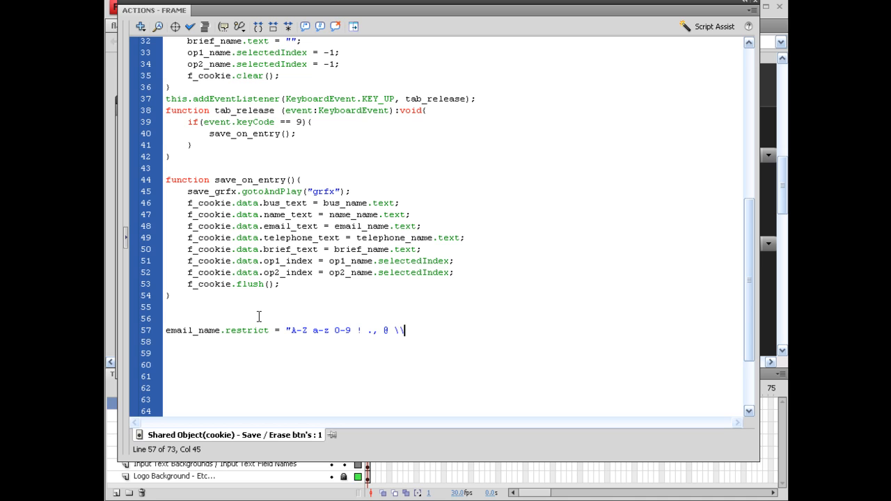
pyautogui.write('-\\\\')
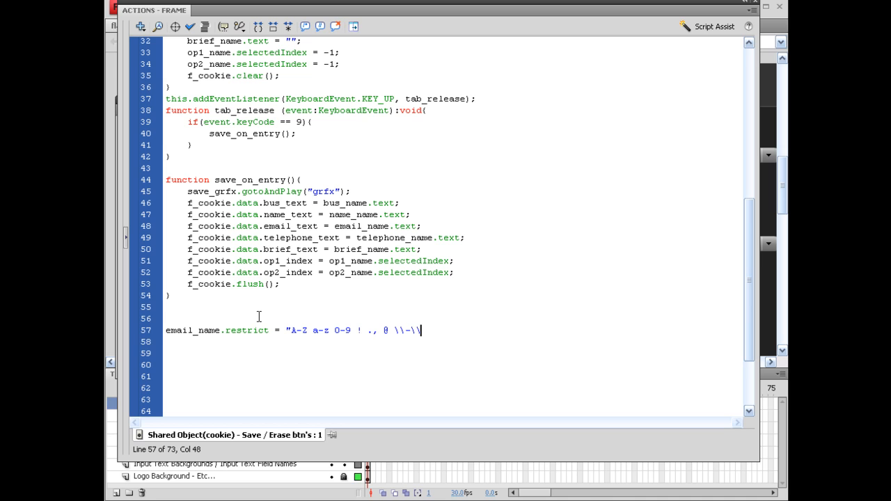
pyautogui.write('\\')
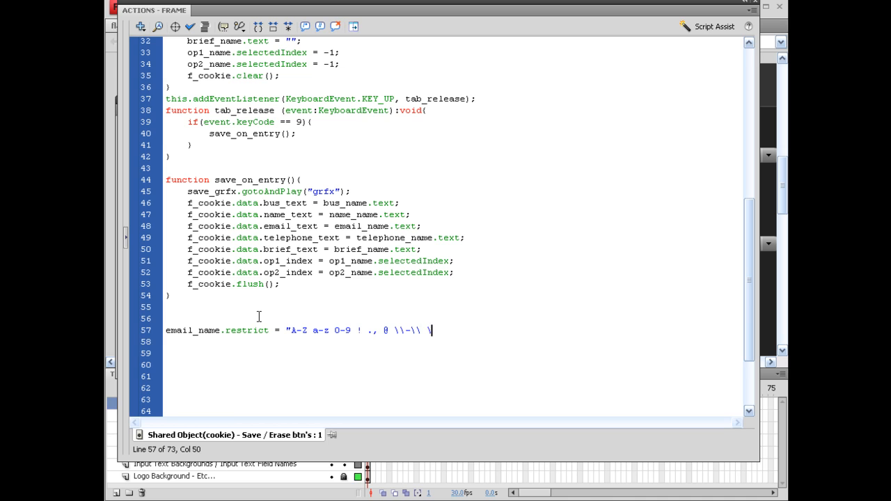
pyautogui.write('\\_')
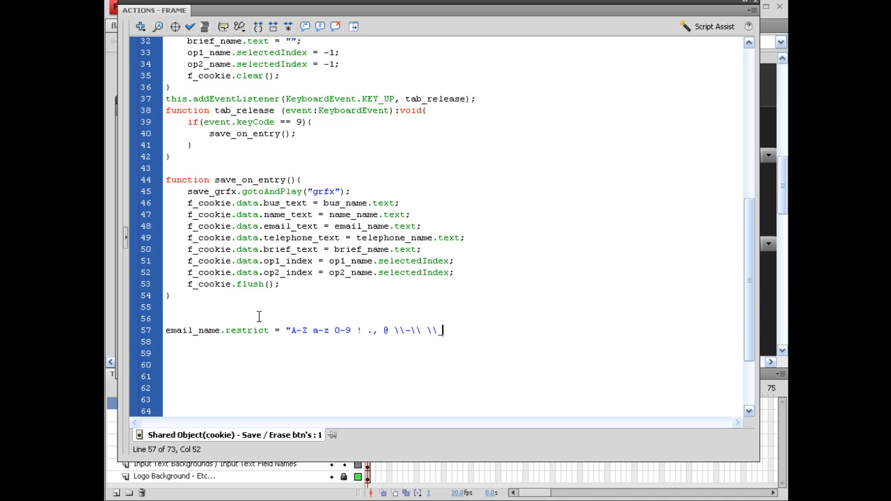
pyautogui.write('_\\\\')
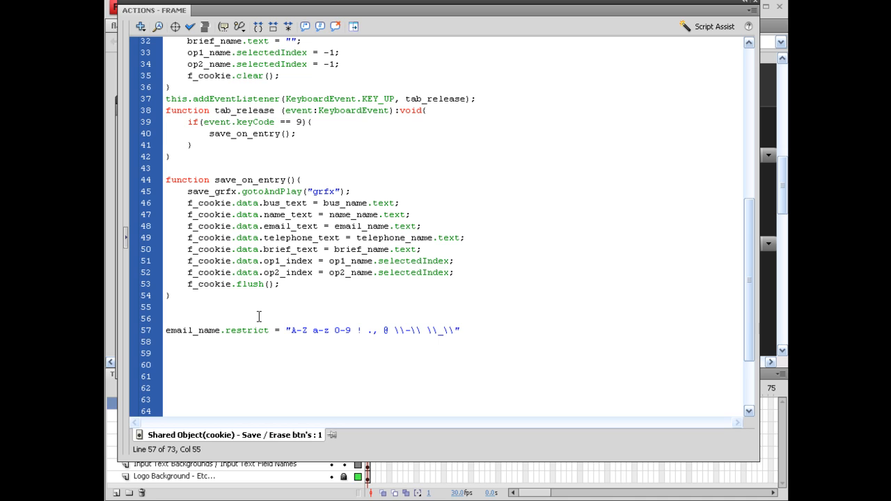
pyautogui.write(';')
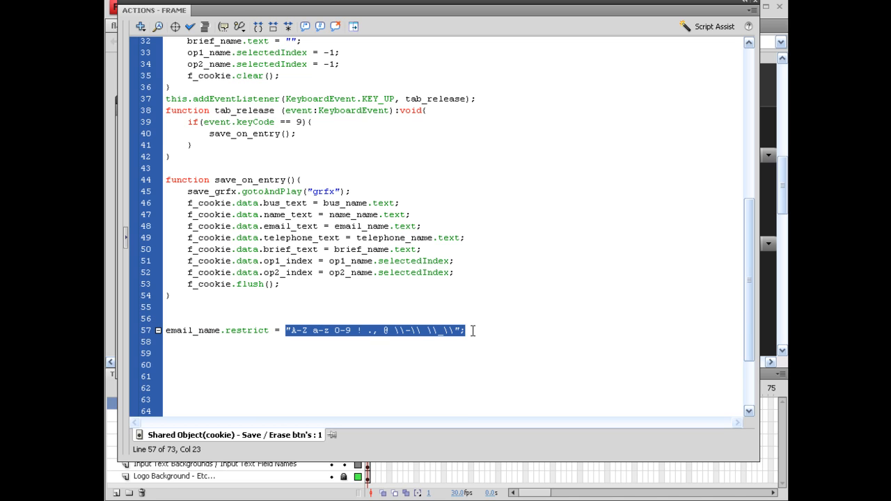
pyautogui.click(465, 330)
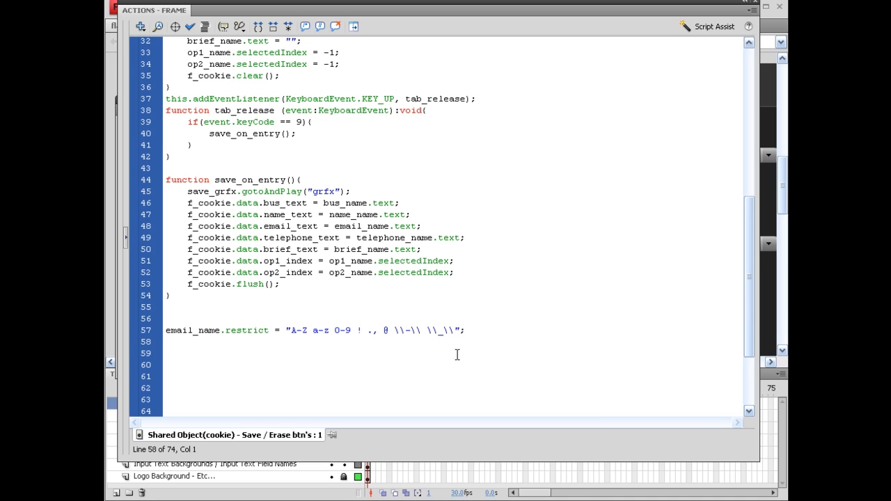
# Step: On line 58, type telephone_name.restrict = "0-9 \\-\\ \\(\\ \\)\\"
pyautogui.write('te')
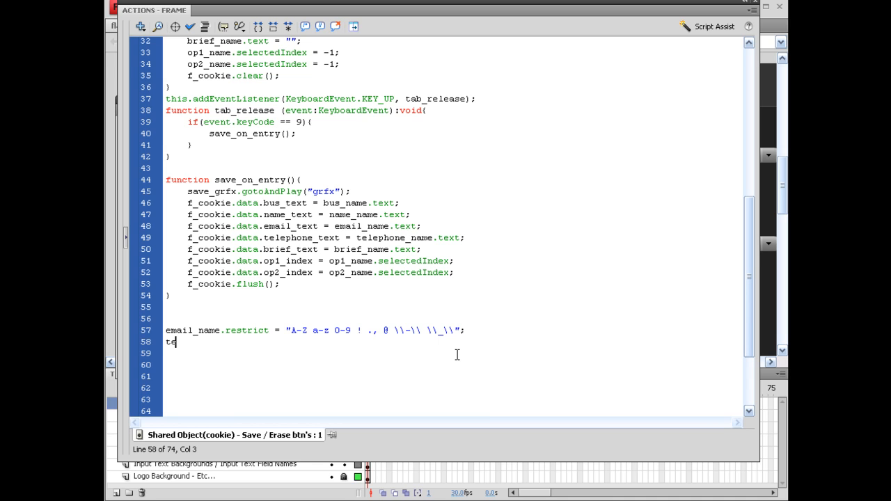
pyautogui.write('lephone_name')
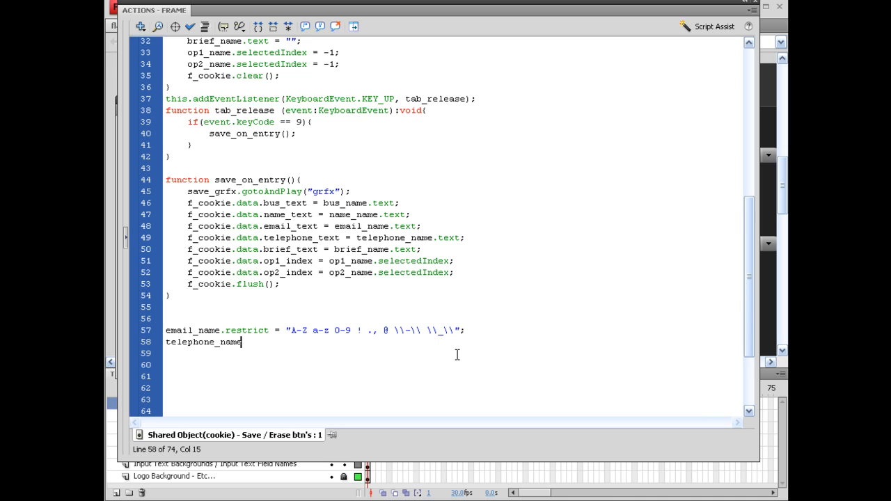
pyautogui.write('.restrict')
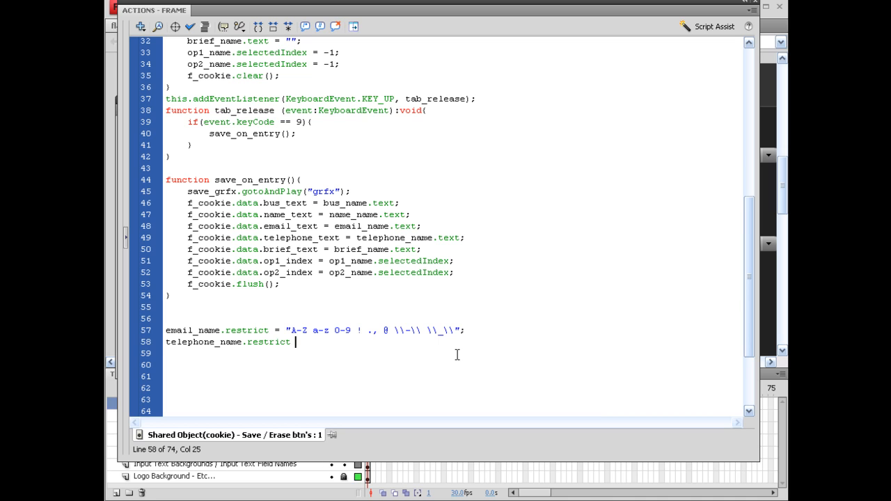
pyautogui.write('= "')
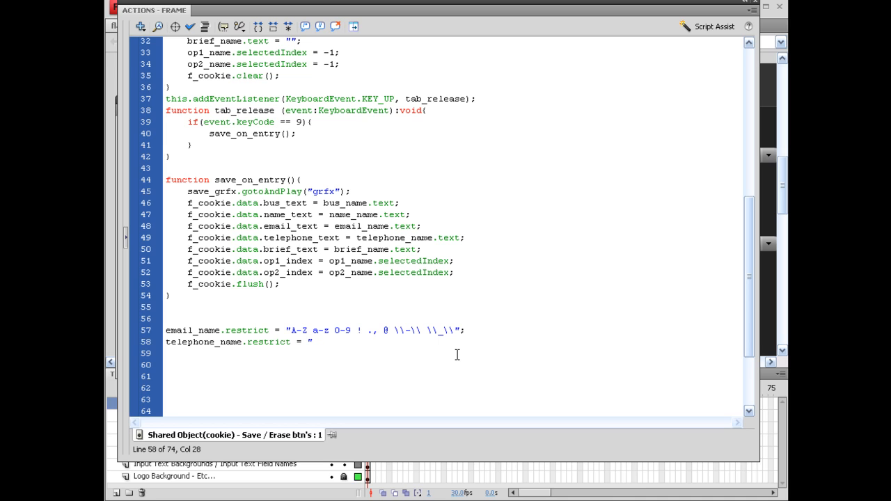
pyautogui.write('0')
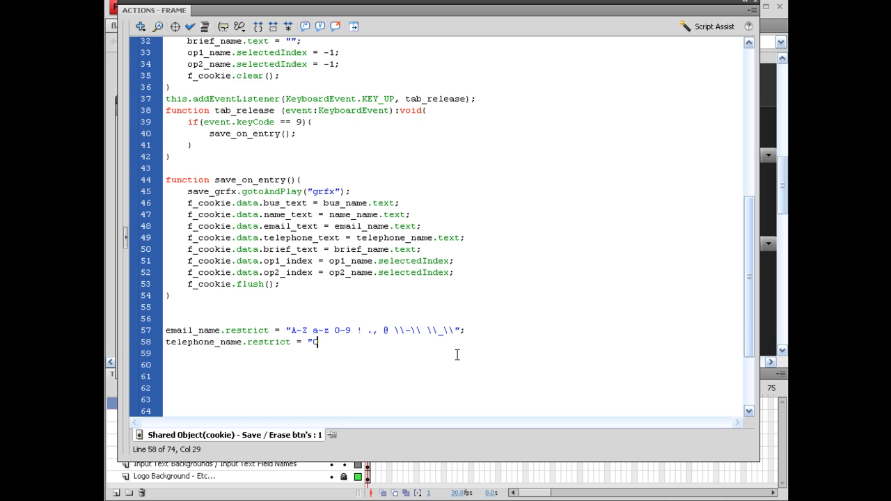
pyautogui.write('-9')
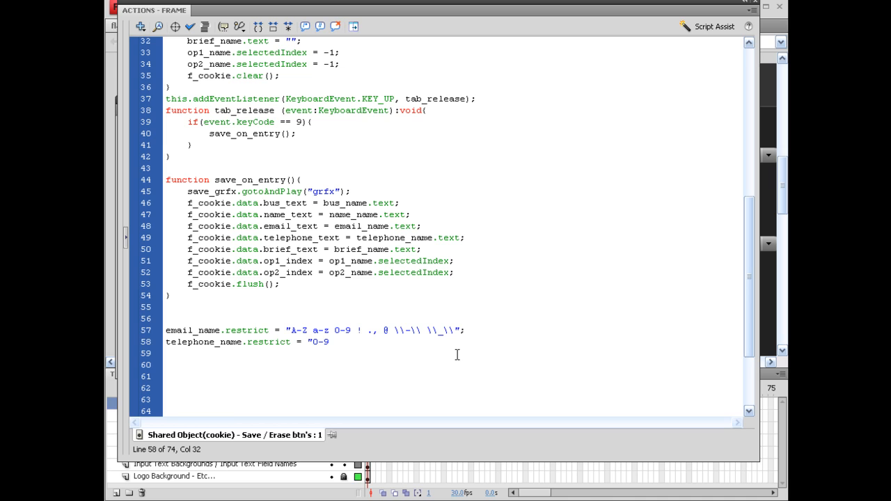
pyautogui.write('\\\\')
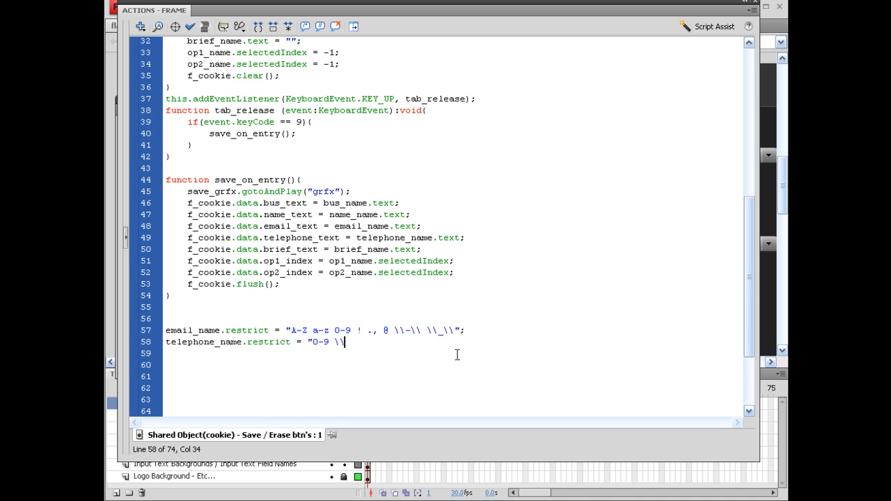
pyautogui.write('-')
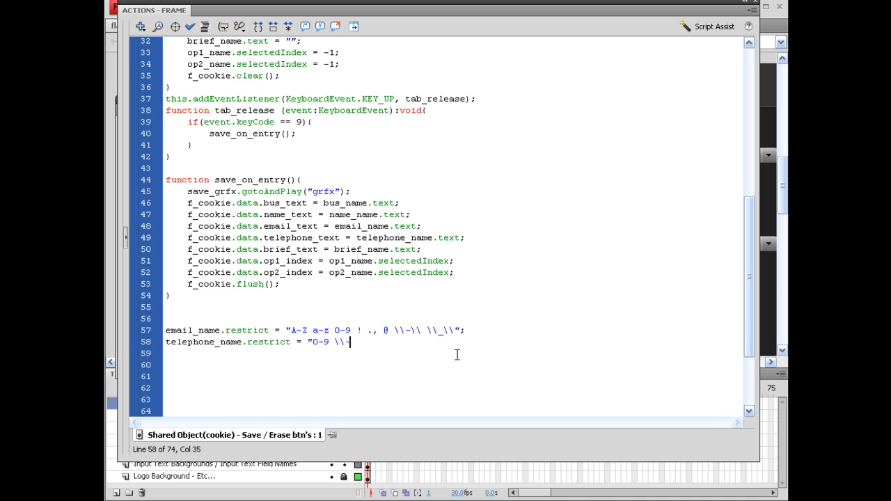
pyautogui.write('\\\\')
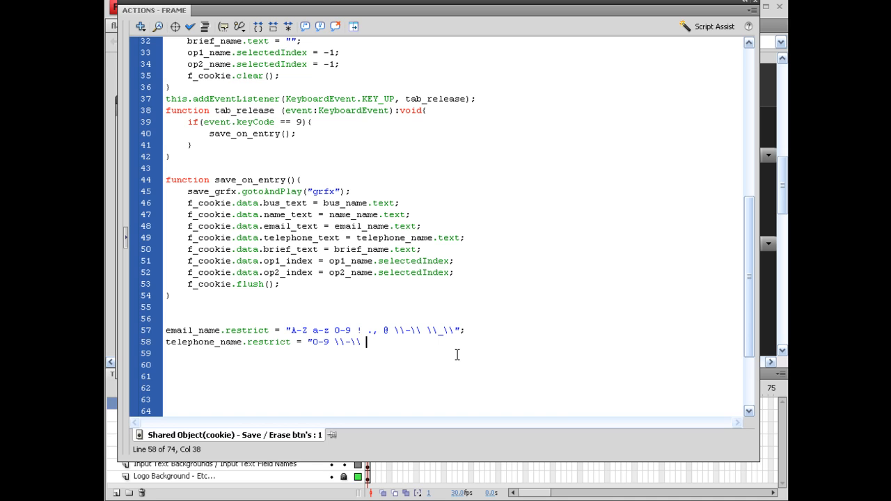
pyautogui.write('\\\\')
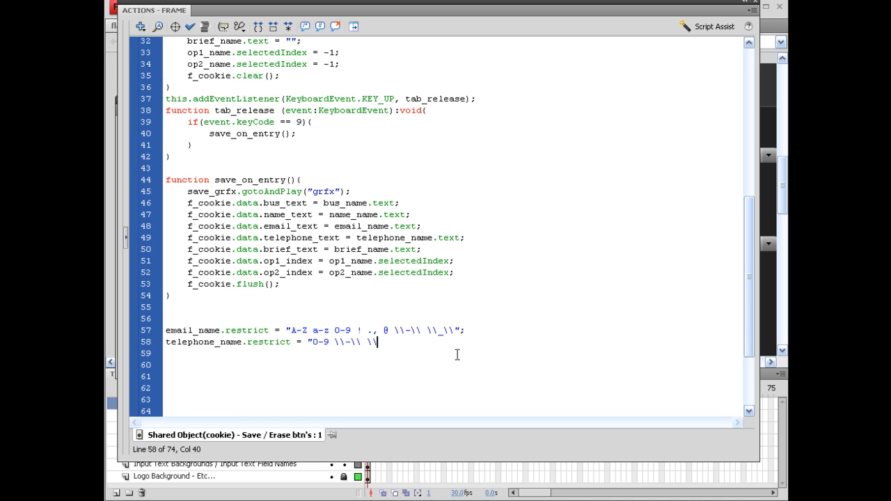
pyautogui.write(')')
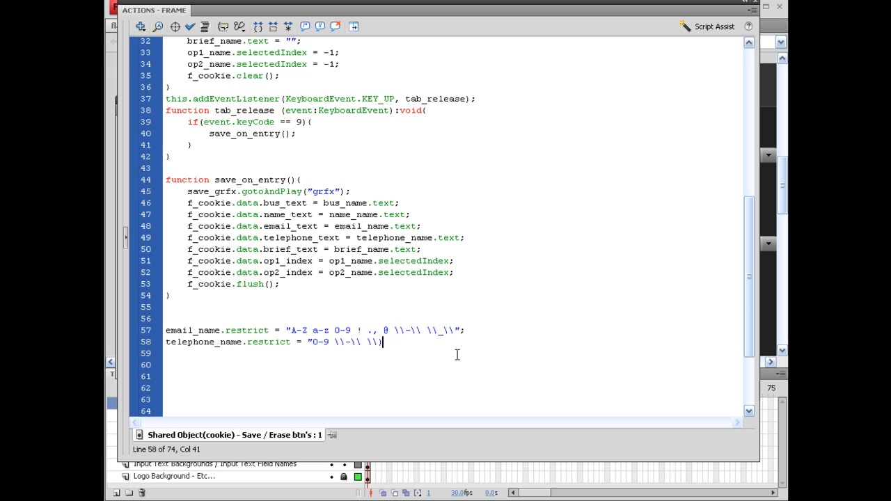
pyautogui.write('(\\\\')
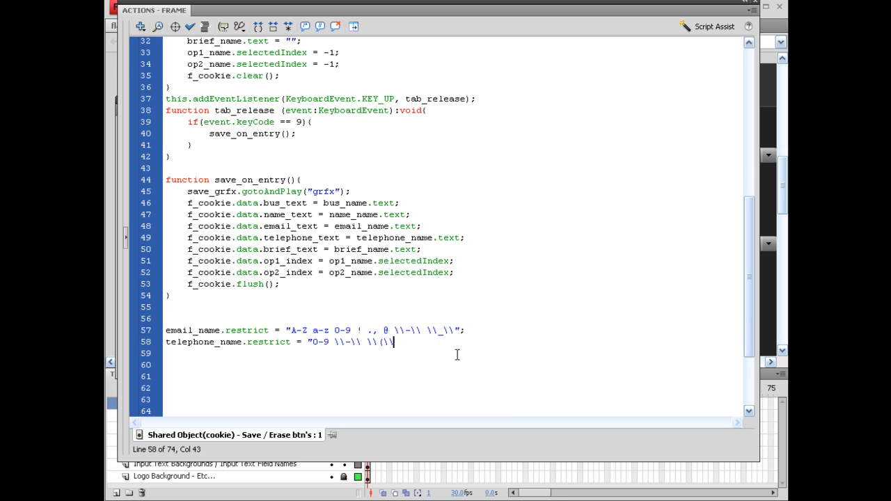
pyautogui.write('\\\\')
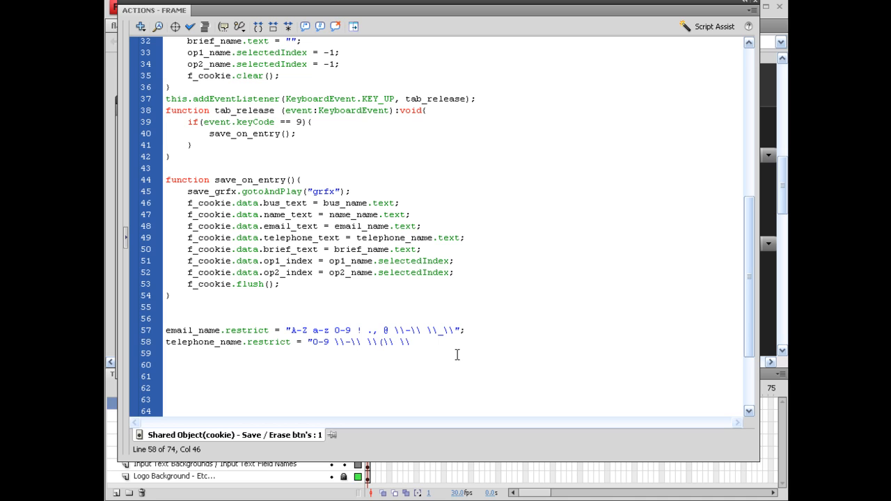
pyautogui.write(')')
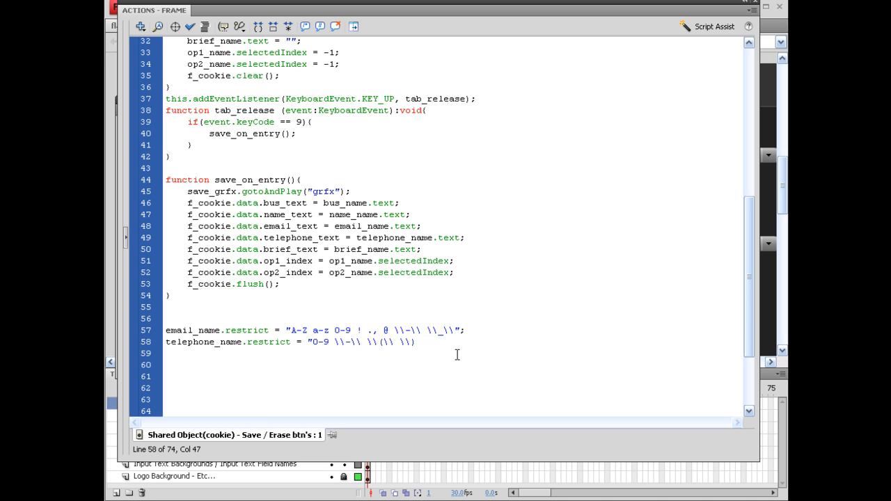
pyautogui.write('\\\\')
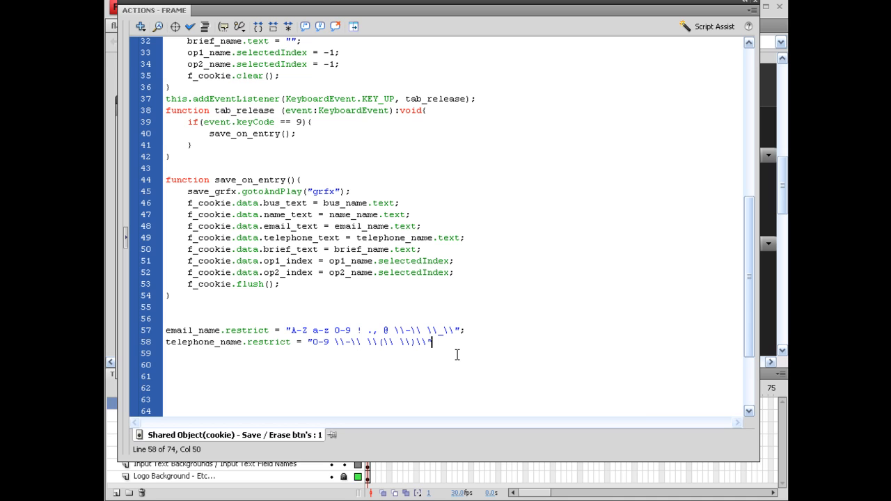
pyautogui.write('";')
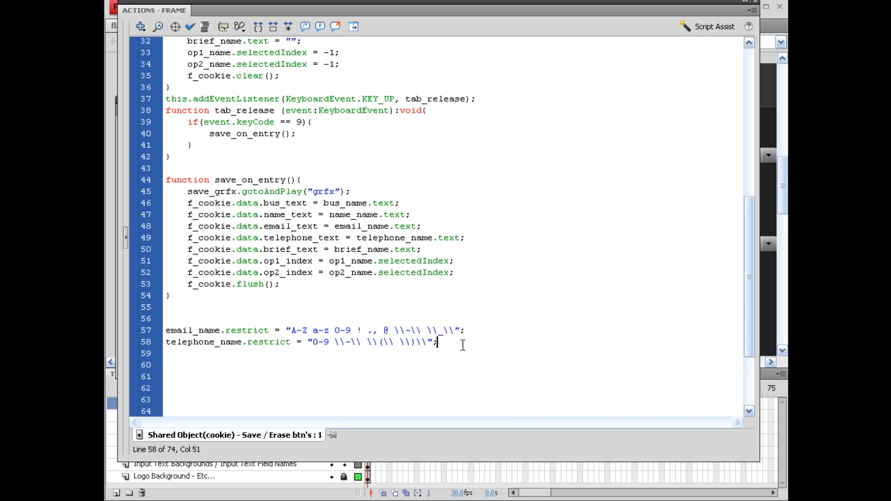
pyautogui.moveTo(304, 422)
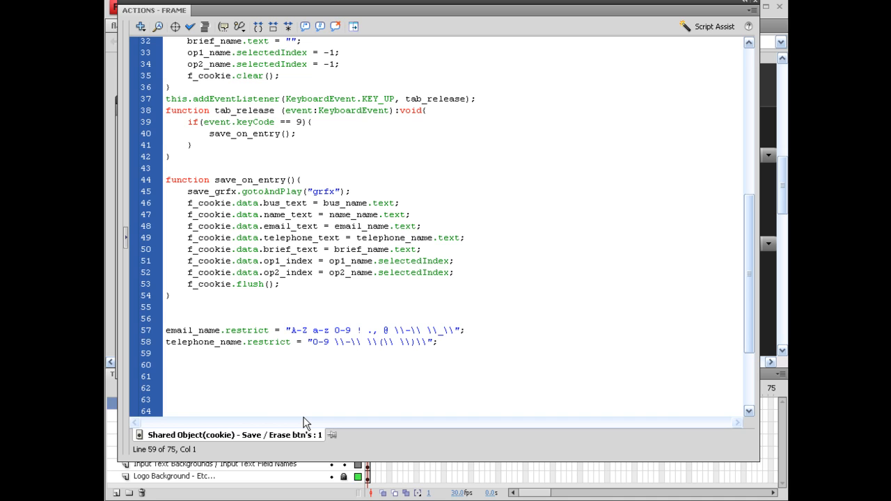
# Step: Add brief_name.maxChars = 300; on line 59 of the frame script
pyautogui.click(166, 353)
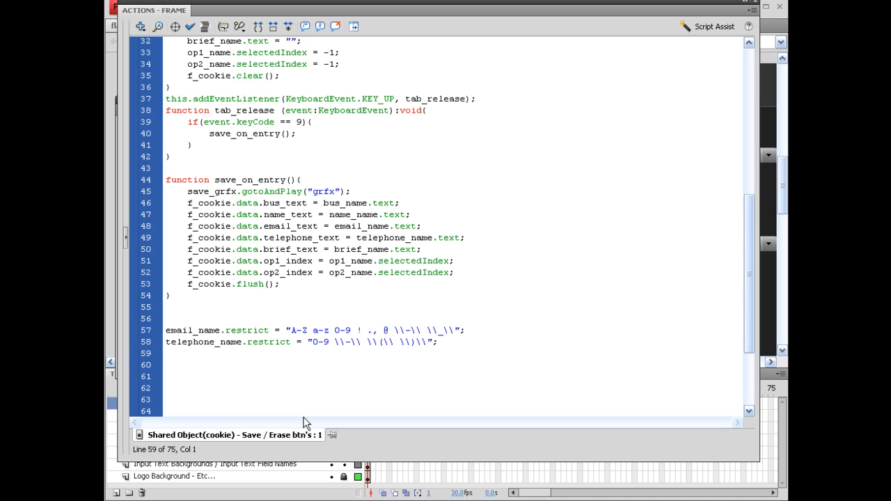
pyautogui.write('brief)')
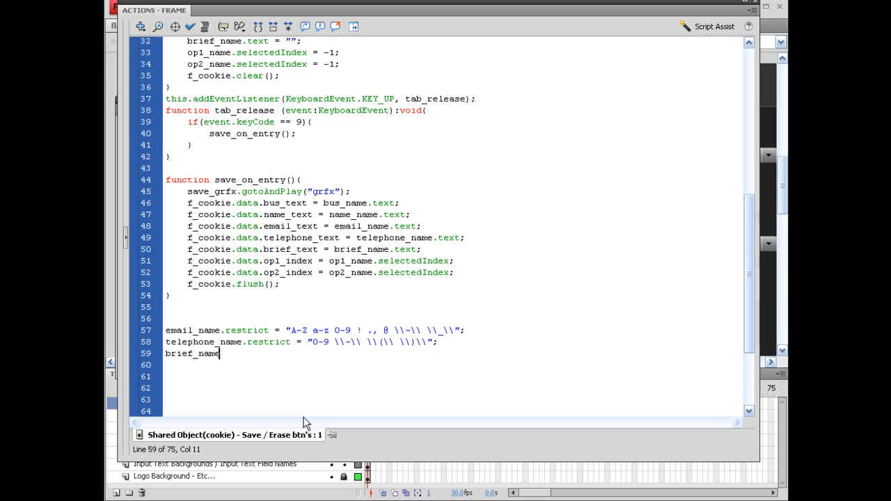
pyautogui.write('.maxCh')
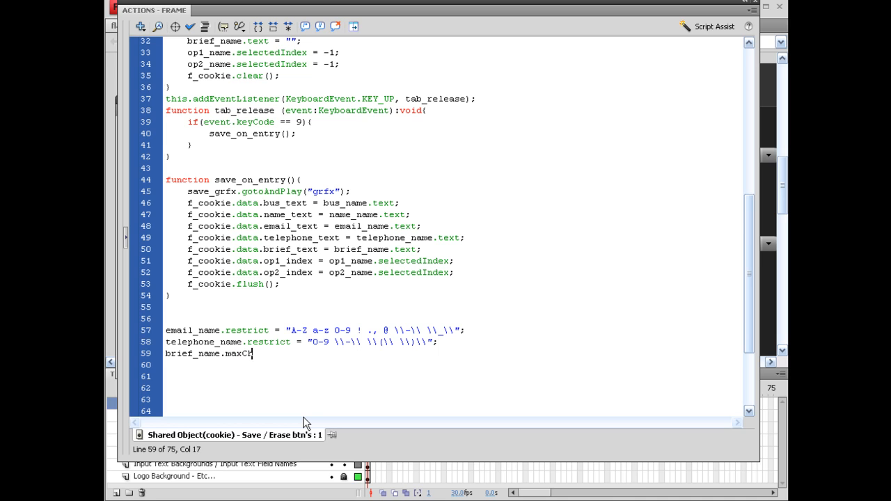
pyautogui.write('ars = 3')
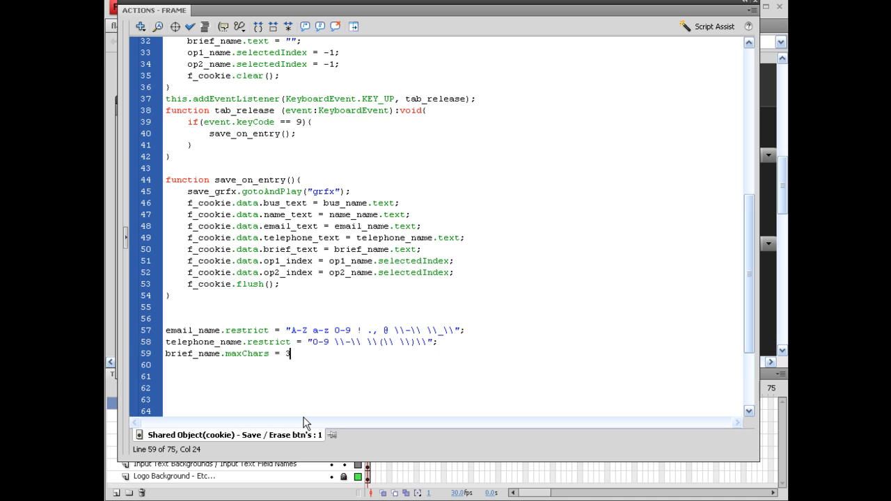
pyautogui.write('00;')
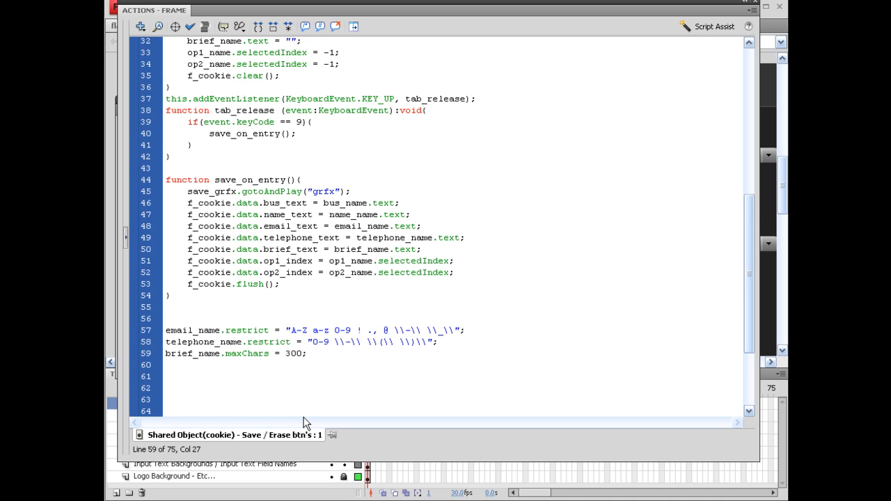
pyautogui.click(303, 353)
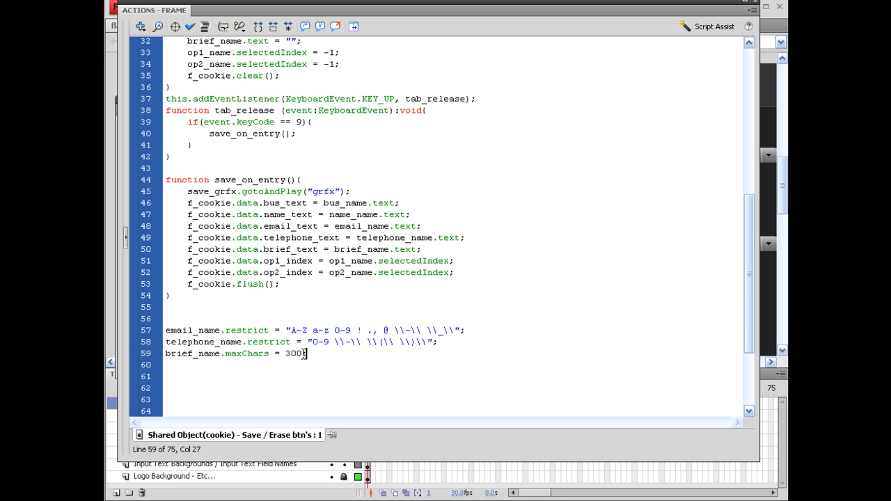
# Step: In the test movie, fill the Brief field with repeated text to check the 300-character cap
pyautogui.click(332, 222)
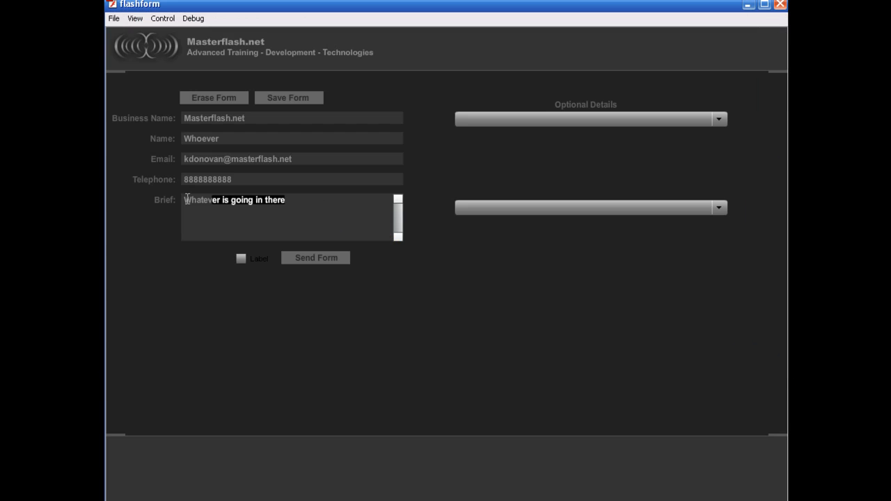
pyautogui.moveTo(165, 200)
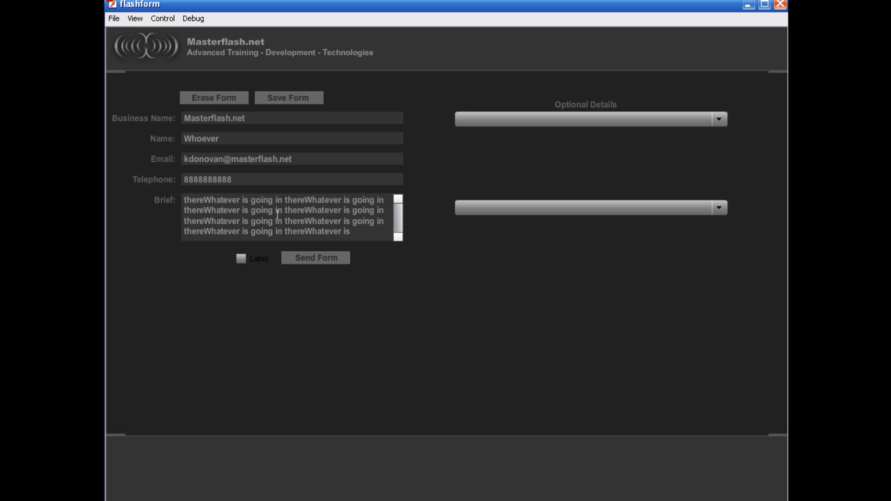
pyautogui.moveTo(238, 200); pyautogui.dragTo(352, 231)
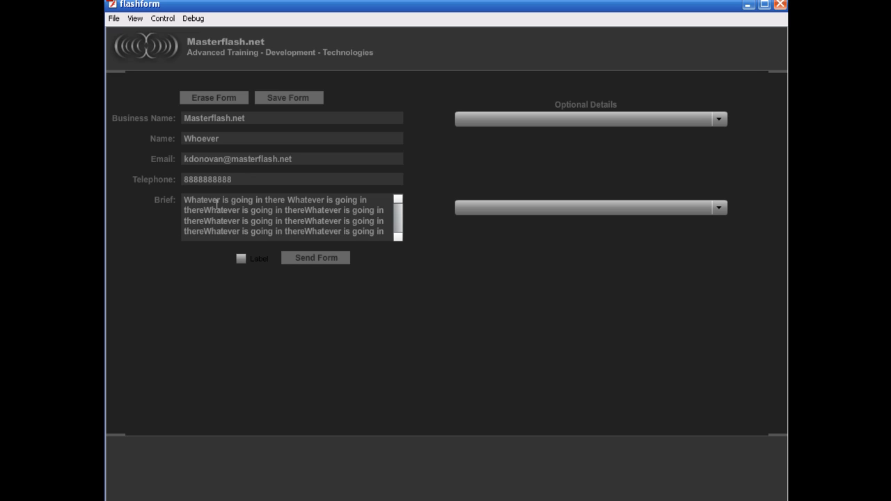
pyautogui.moveTo(184, 200); pyautogui.dragTo(216, 210)
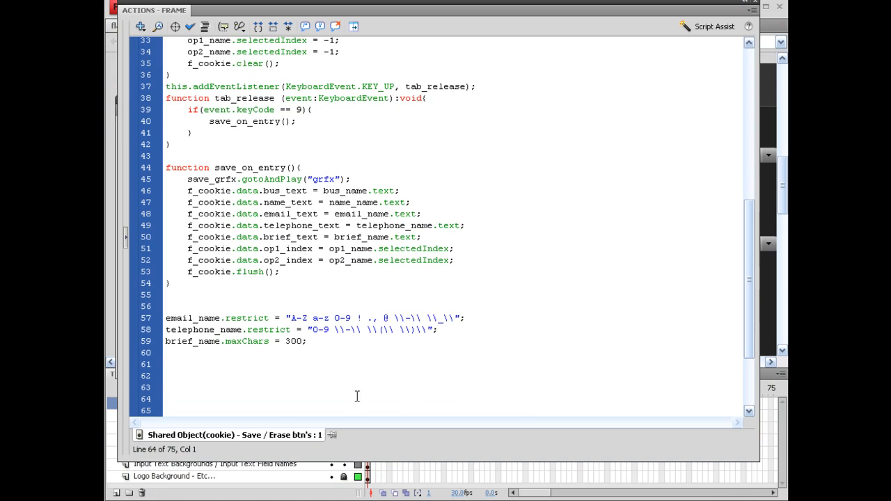
# Step: Select frame 1 of the 'Set Brief Text for a ScrollBar Component' layer for scripting
pyautogui.scroll(-3)
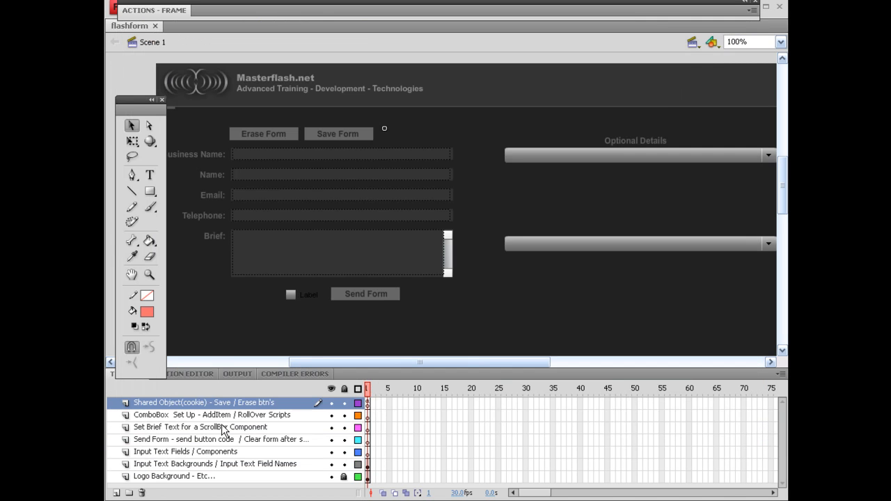
pyautogui.moveTo(188, 442)
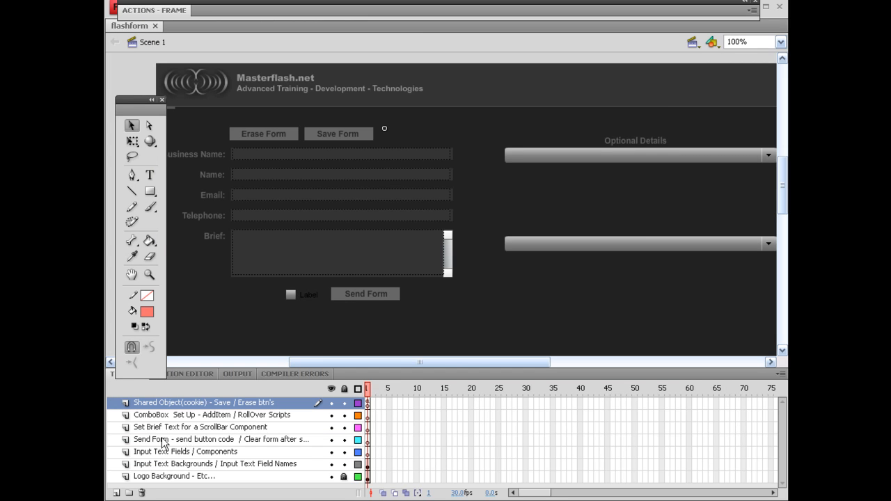
pyautogui.click(200, 427)
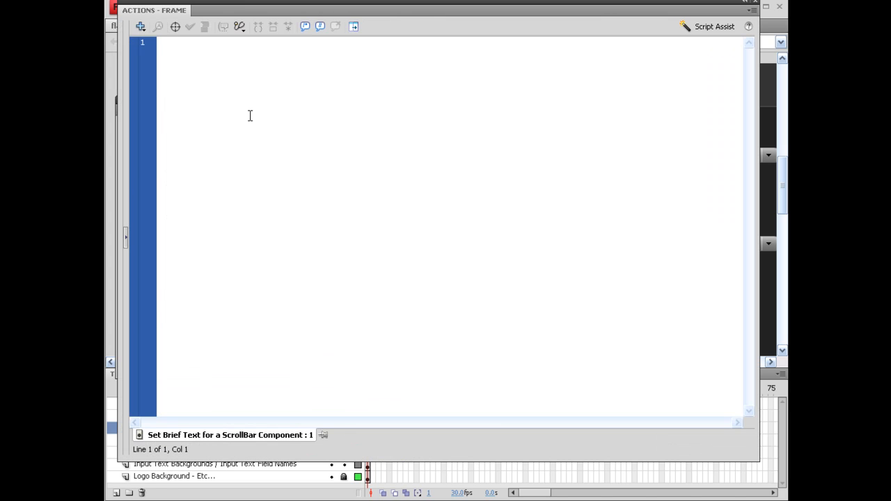
pyautogui.moveTo(430, 157)
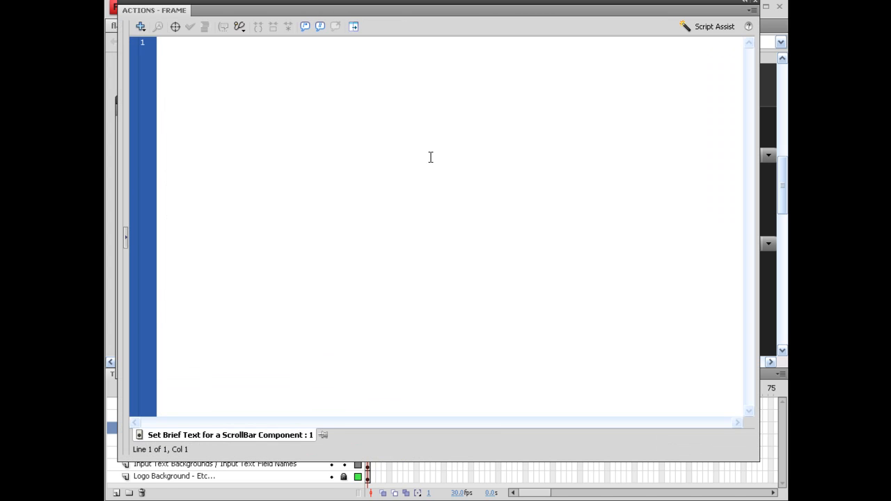
# Step: Type the import fl.controls line into the empty scrollbar-layer script
pyautogui.click(160, 43)
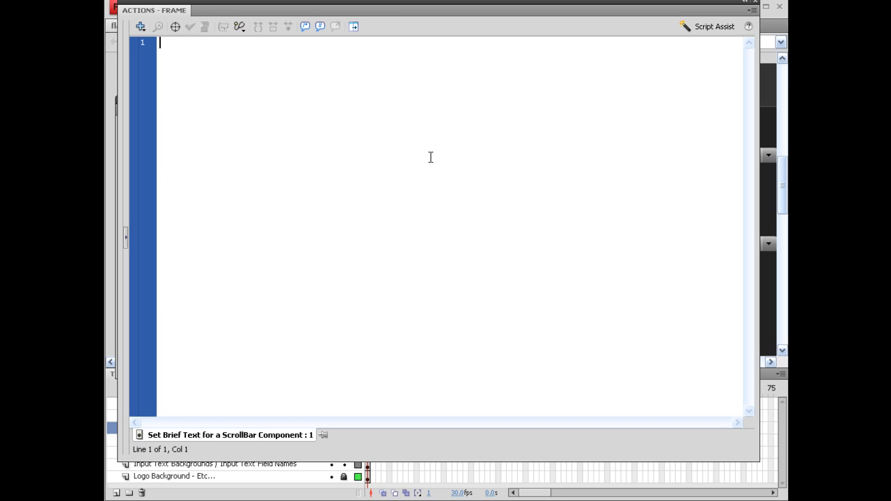
pyautogui.write('import fl.controls')
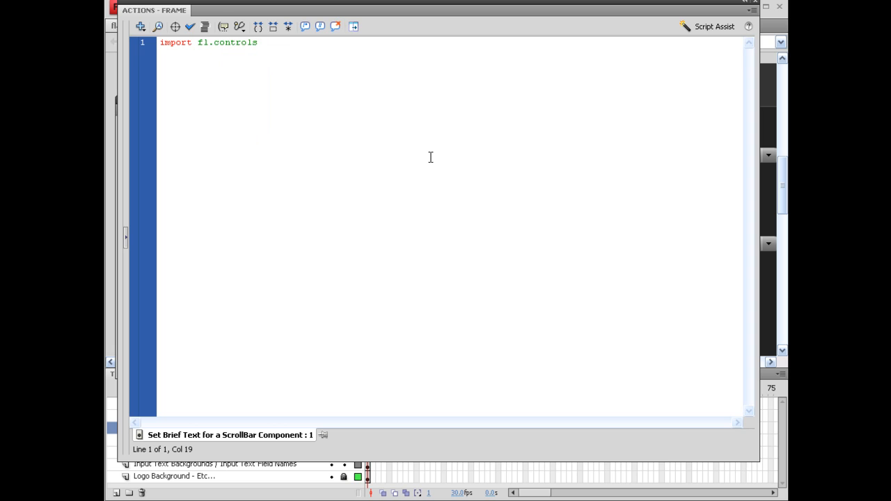
pyautogui.write('.t')
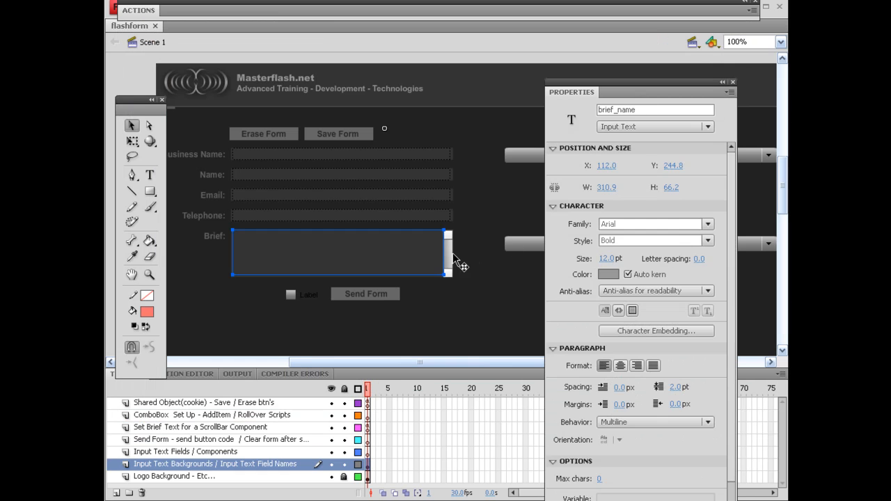
# Step: Select the Brief input field on stage to check its brief_name instance name
pyautogui.click(447, 253)
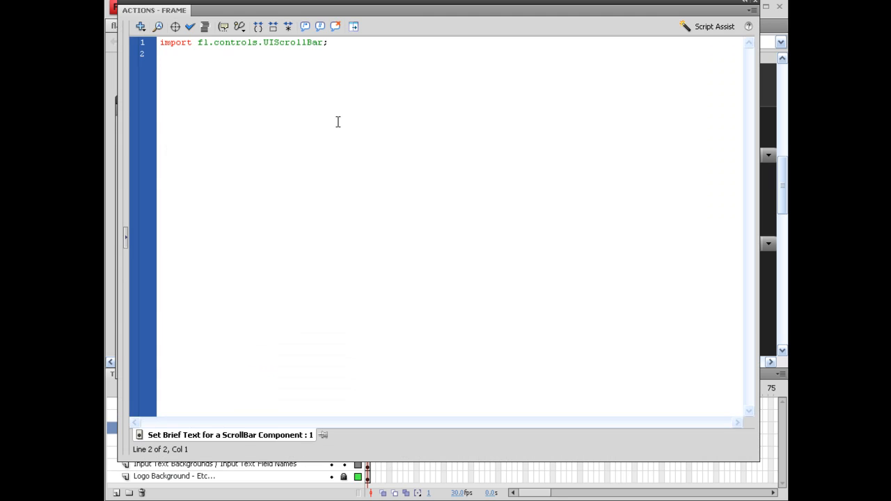
# Step: Add the line scroll_bar.scrollTarget = brief_name; to the script
pyautogui.write('scroll_bar.s')
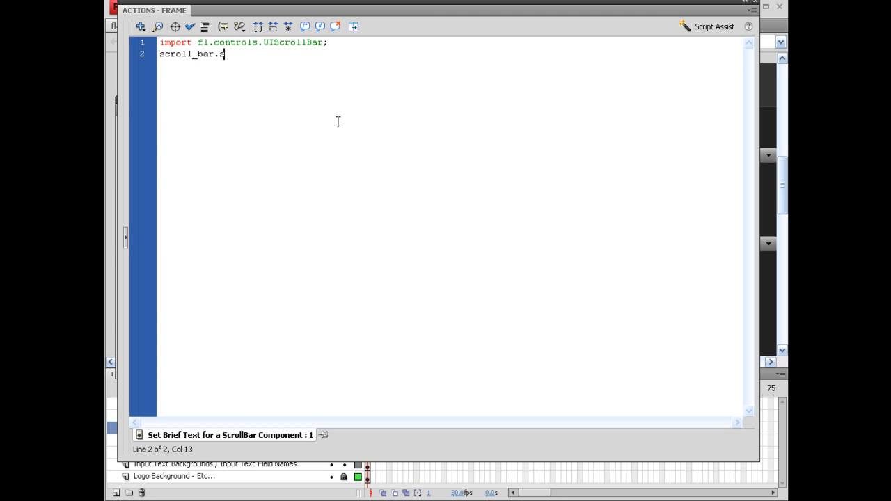
pyautogui.write('crollTe')
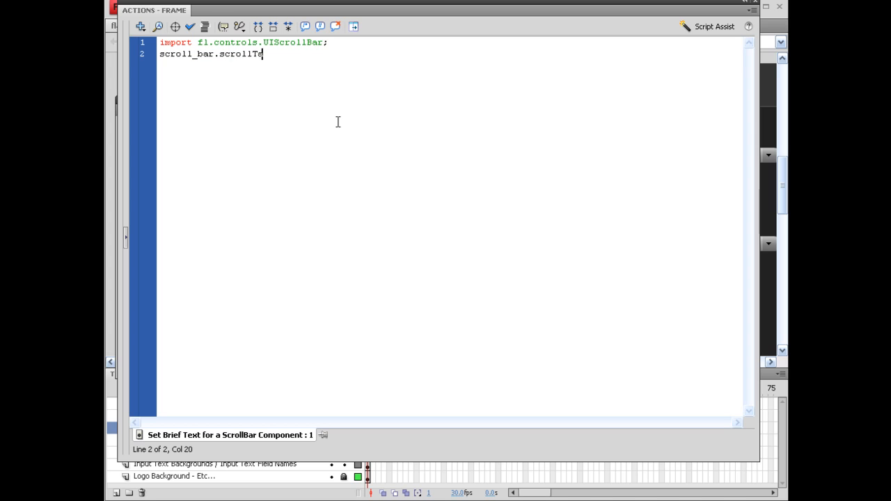
pyautogui.write('rget =')
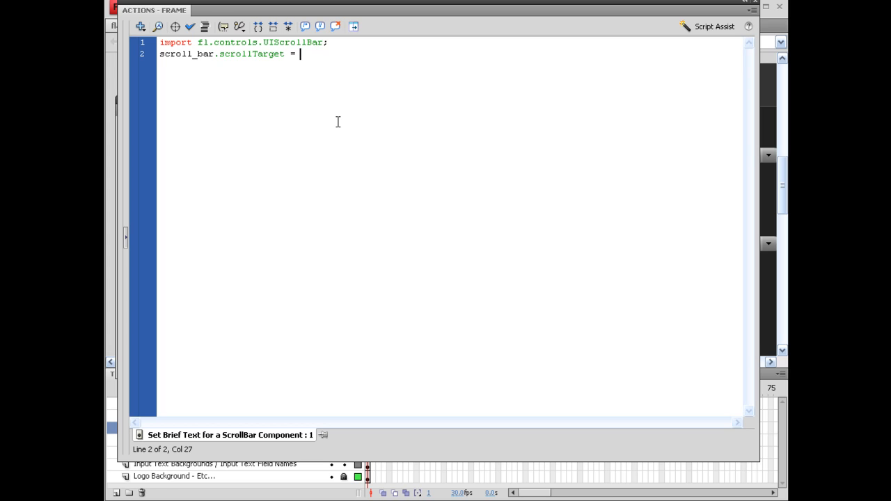
pyautogui.write('brief')
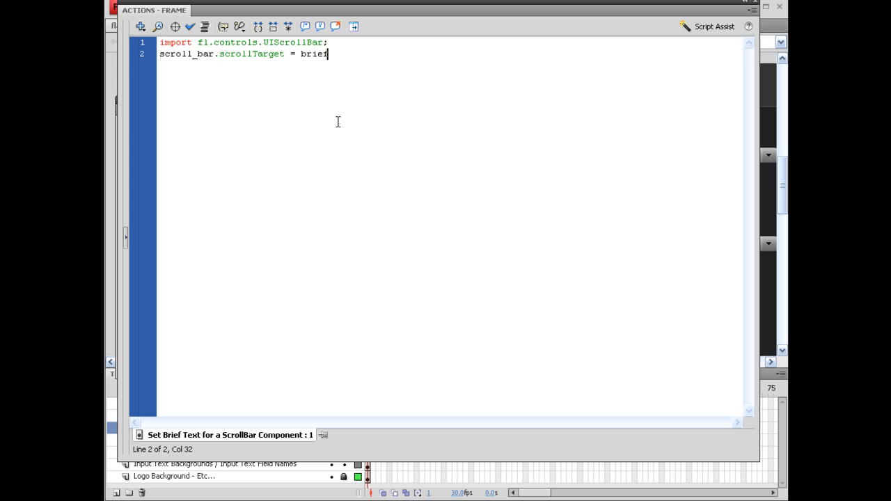
pyautogui.write('_name;')
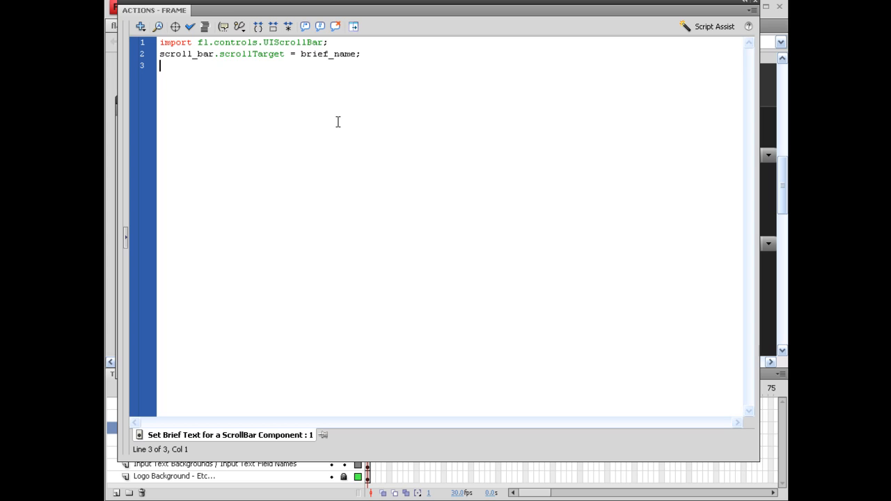
# Step: Add the line scroll_bar.height = brief_name.height; to the script
pyautogui.write('scroll_bar.height')
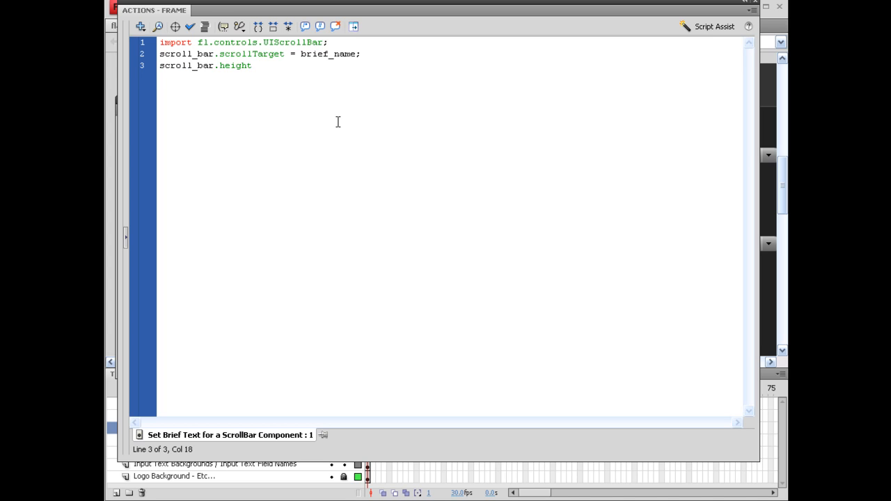
pyautogui.write('= brief')
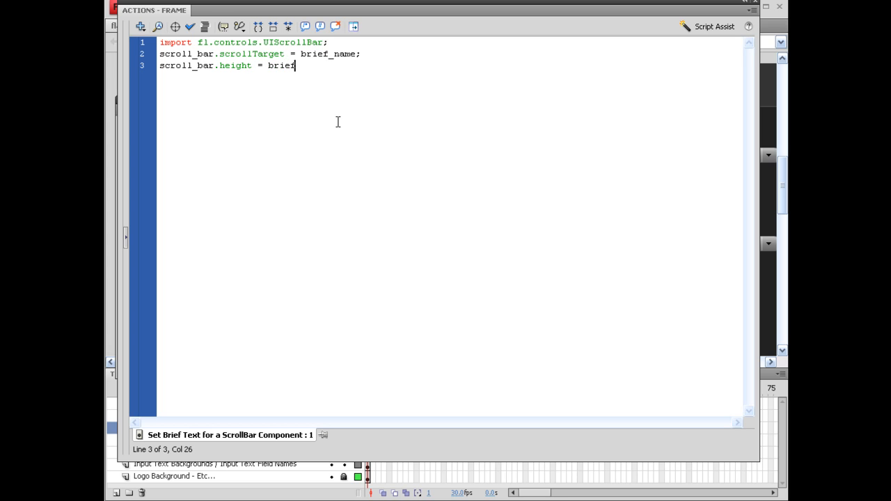
pyautogui.write('_ar')
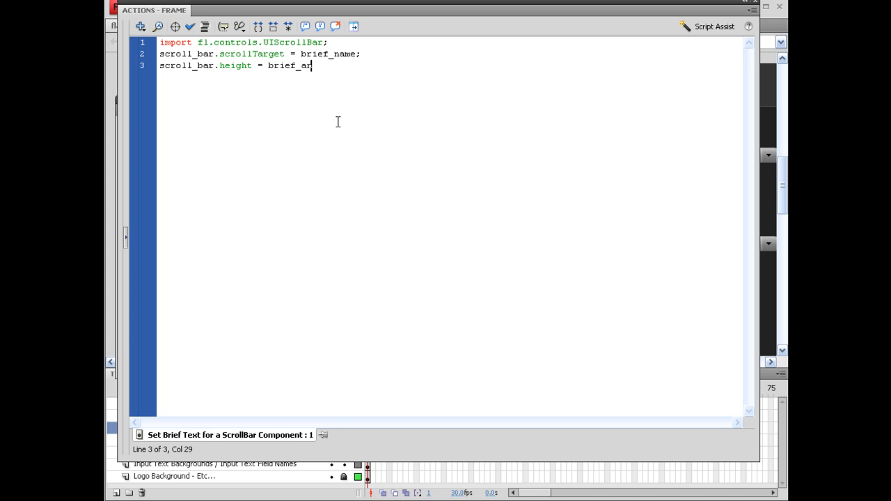
pyautogui.write('name.heig')
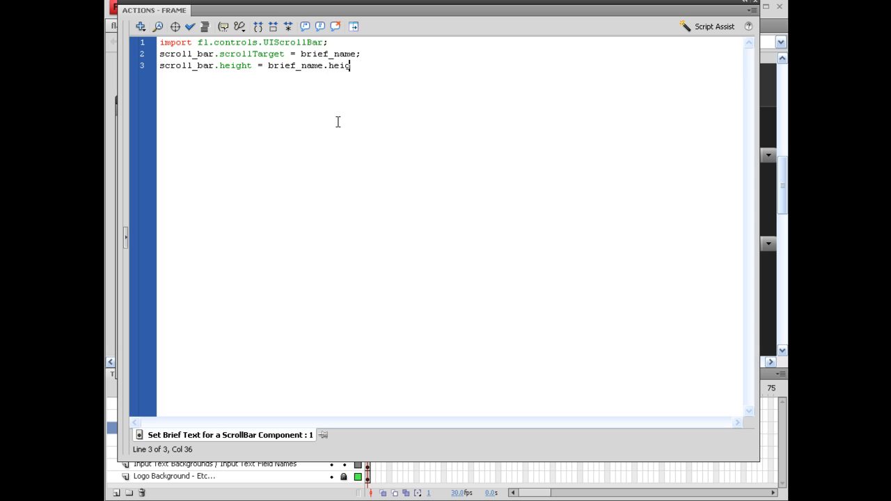
pyautogui.write('ht')
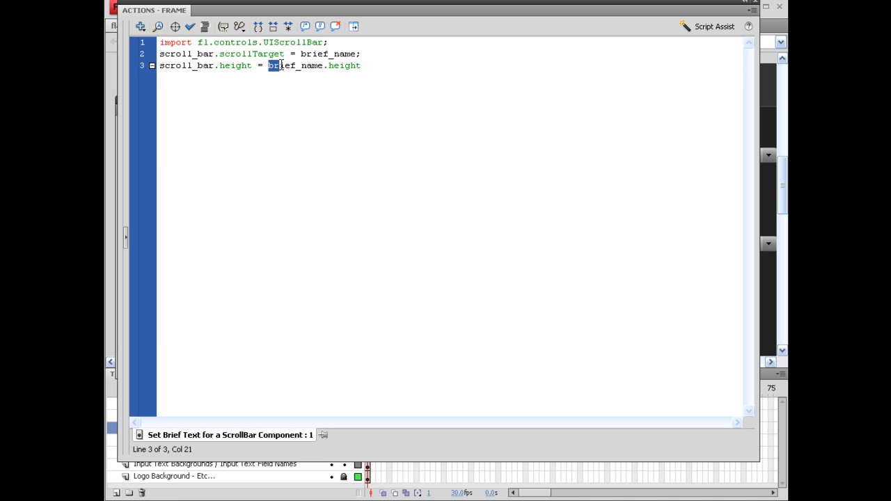
pyautogui.doubleClick(294, 66)
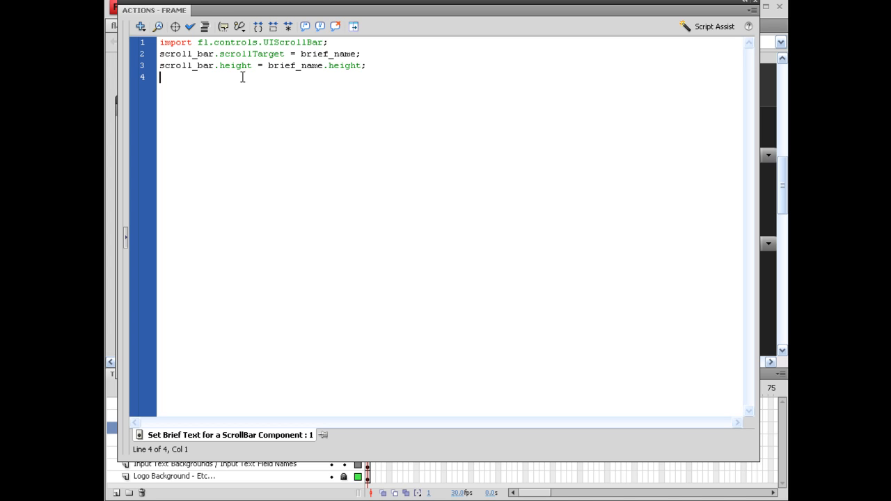
pyautogui.moveTo(185, 77)
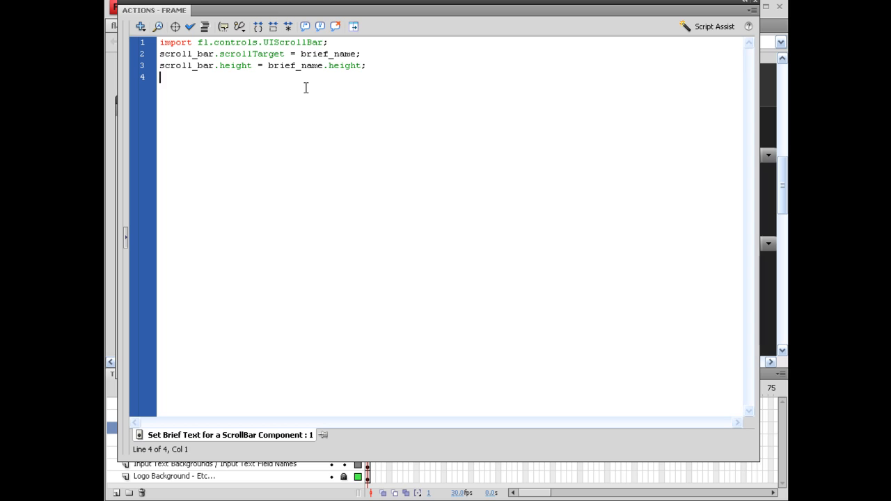
# Step: Type scroll_bar.move(brief_name.x + brief_name.width, brief_name.y); on line 4
pyautogui.write('scroll_bar')
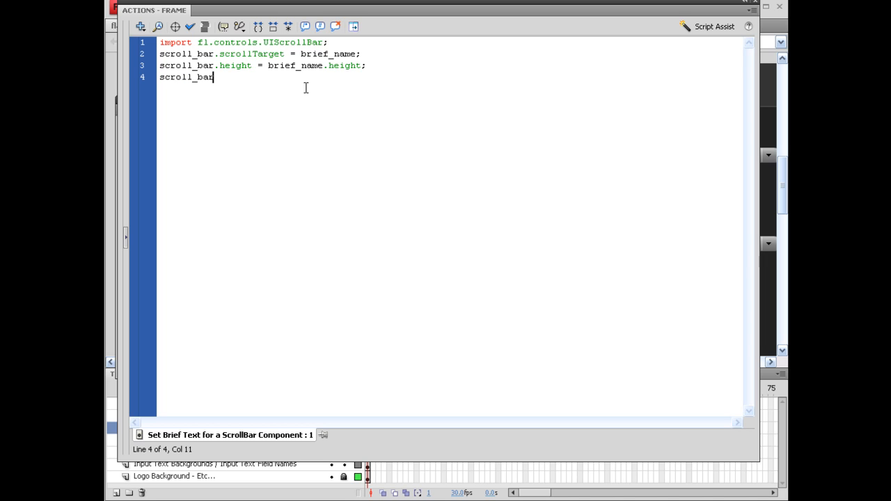
pyautogui.write('.move')
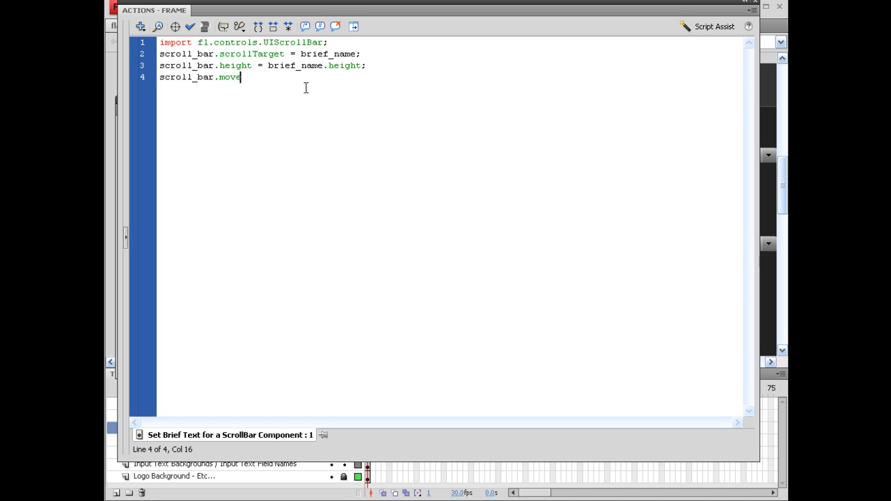
pyautogui.write('(brief_')
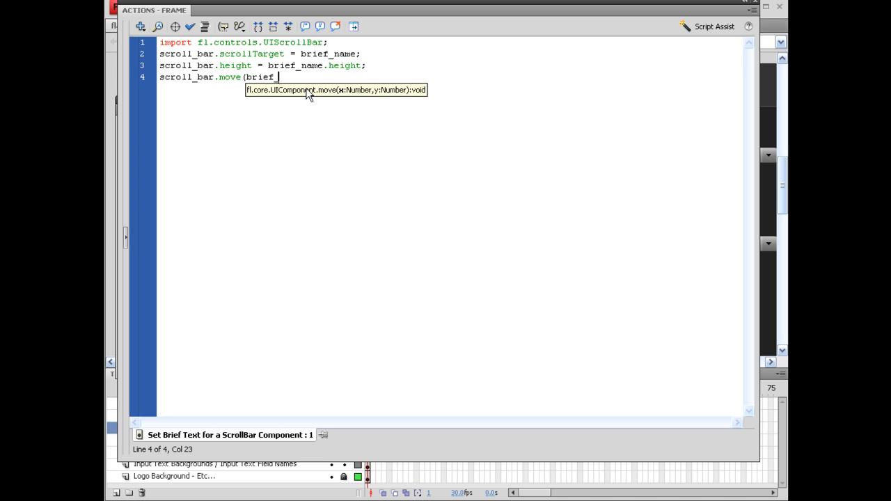
pyautogui.write('name.x')
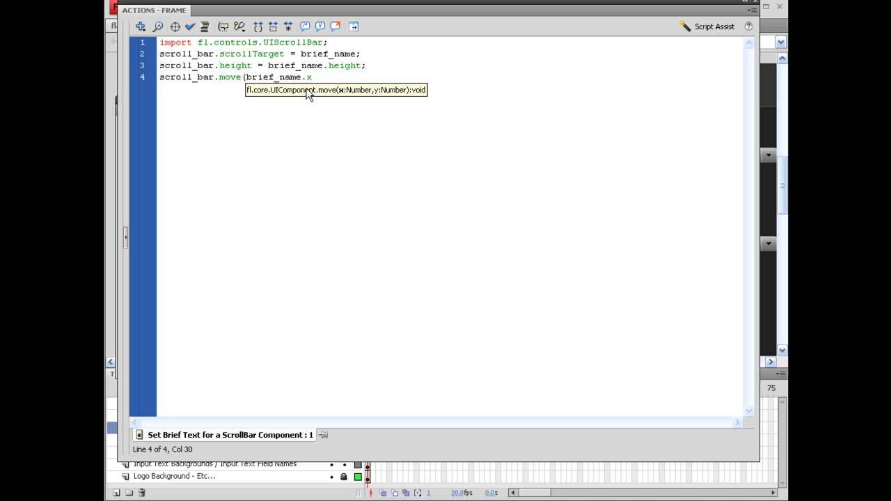
pyautogui.write('+ brief')
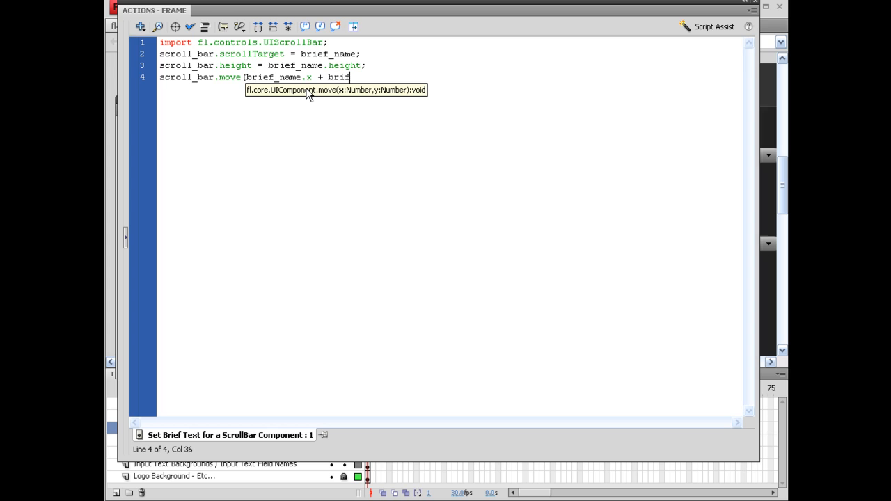
pyautogui.write('ef_name.')
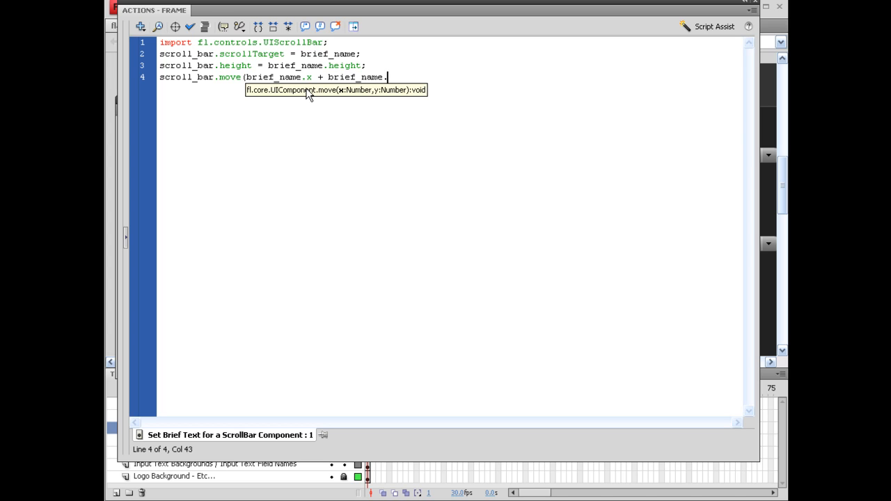
pyautogui.write('.width,')
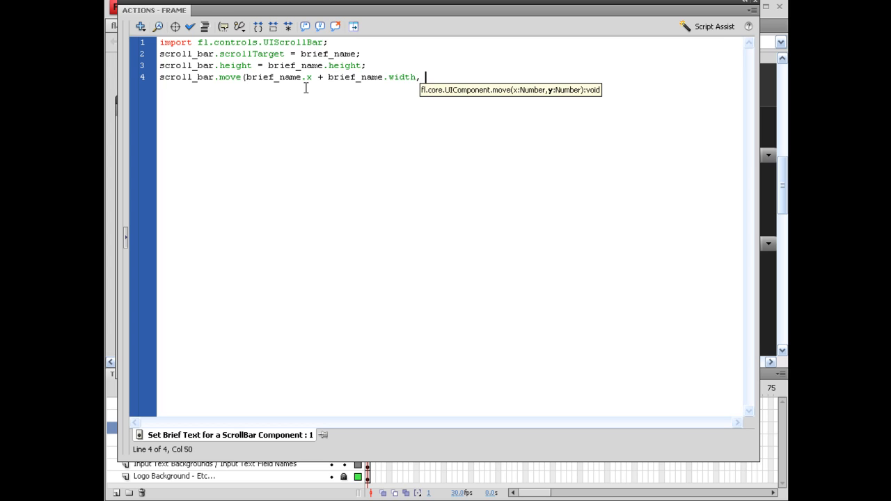
pyautogui.write('brief_')
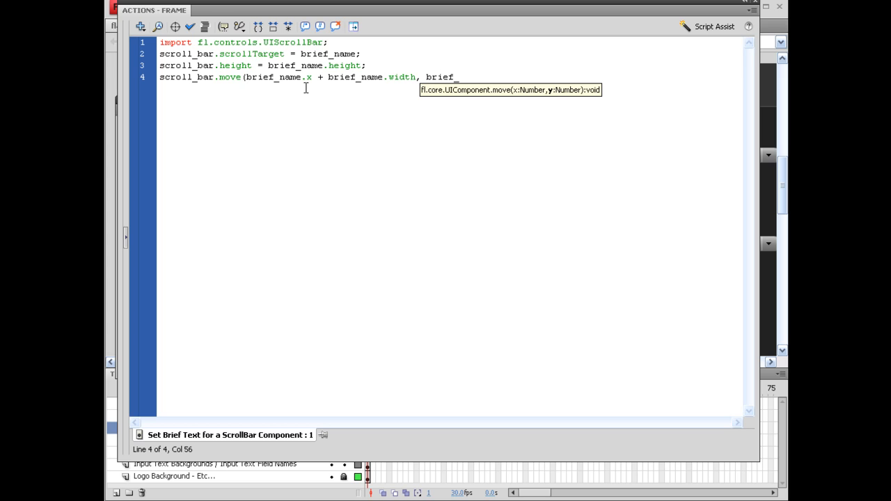
pyautogui.write('name.y')
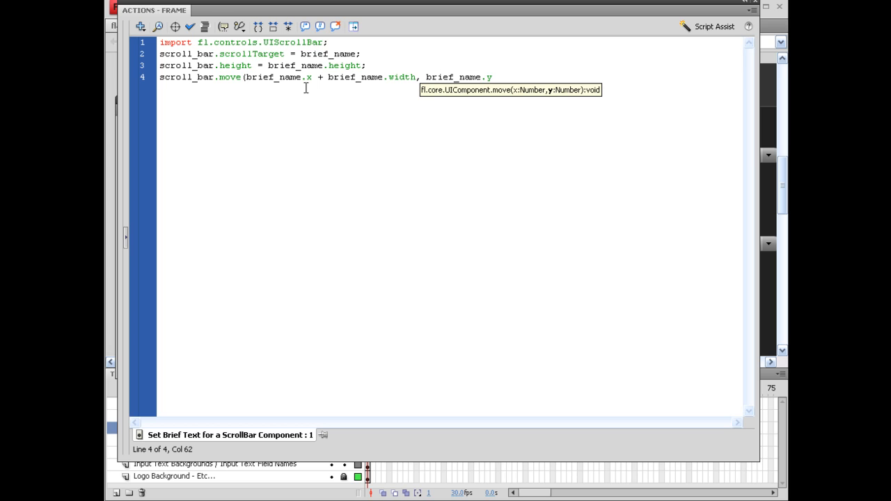
pyautogui.write(');')
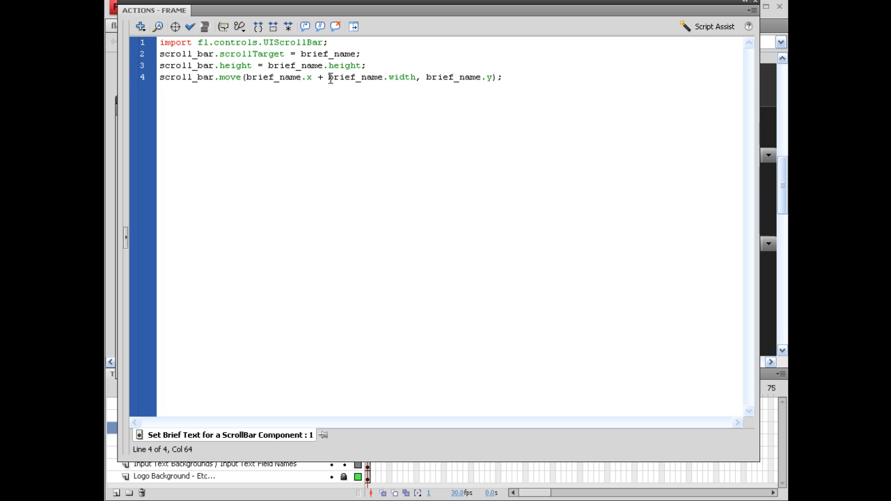
pyautogui.doubleClick(271, 77)
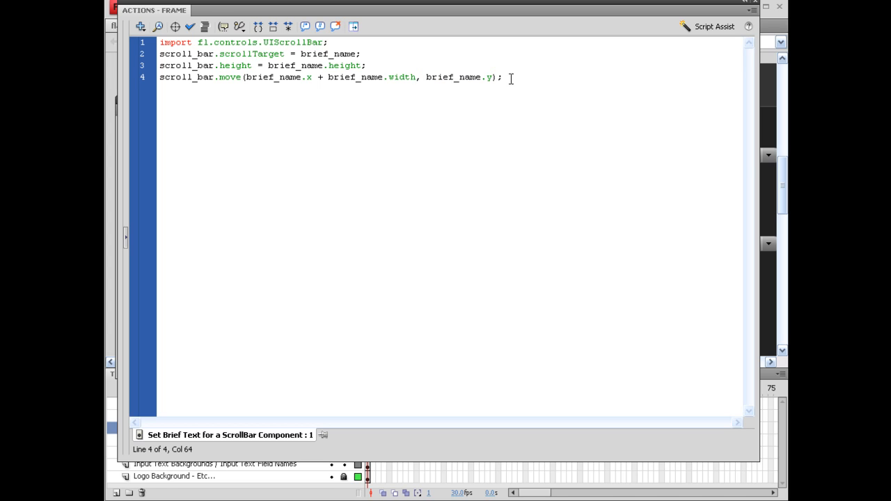
pyautogui.moveTo(462, 179)
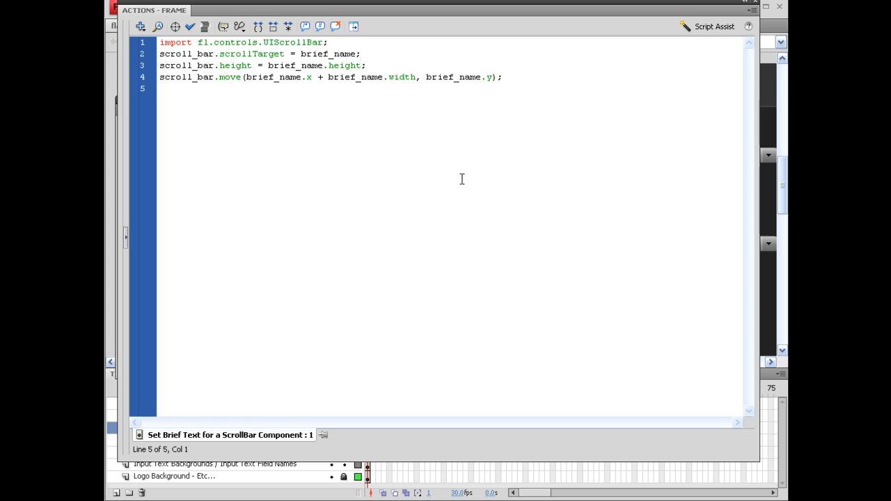
# Step: Type scroll_bar.update(); on line 5 of the script
pyautogui.write('scroll_bar.v')
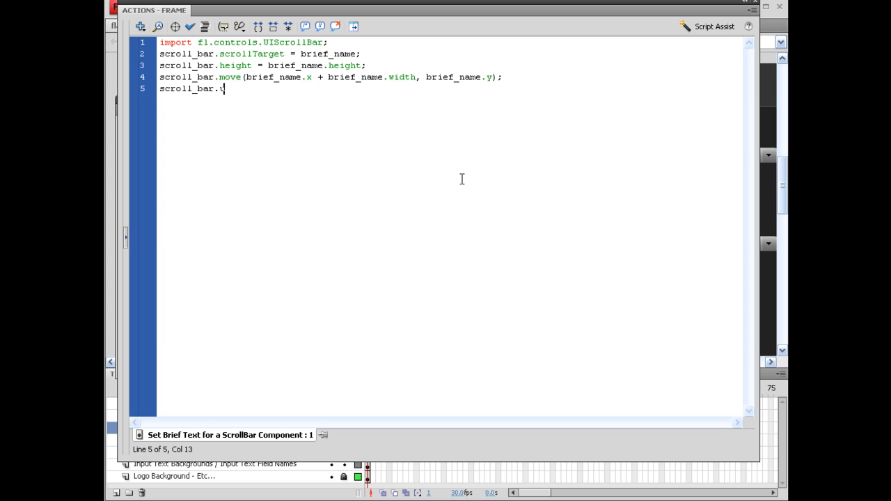
pyautogui.write('pdate();')
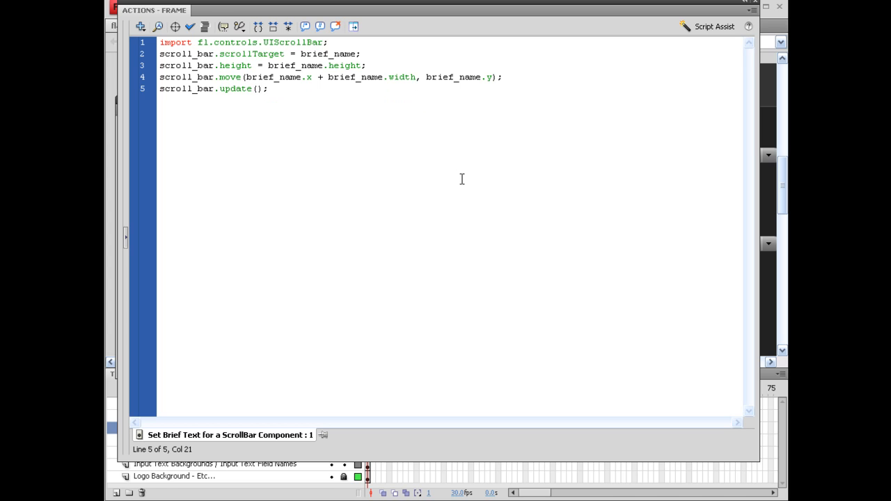
pyautogui.moveTo(279, 175)
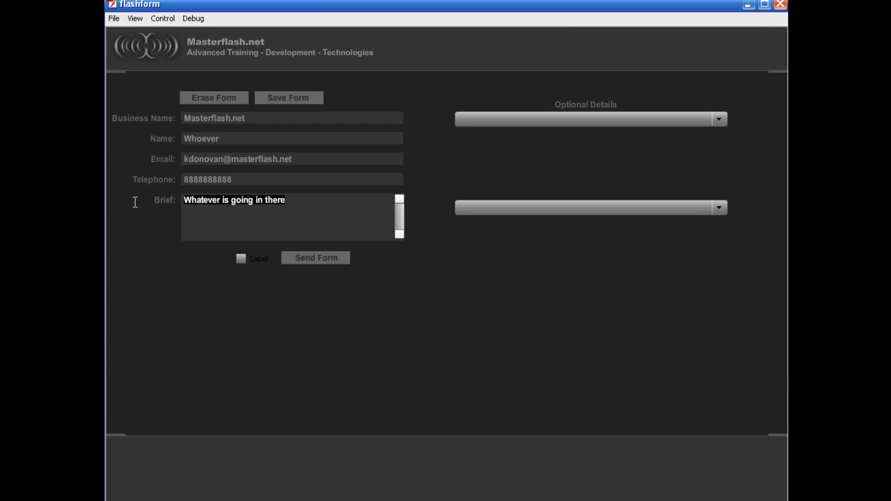
# Step: Type 'Whatever is going in there' repeatedly into the Brief field so it wraps beside the scroll bar
pyautogui.write('Whatever is going in thereWhatever is going in thereWhatever is going in thereWhatever is going in there')
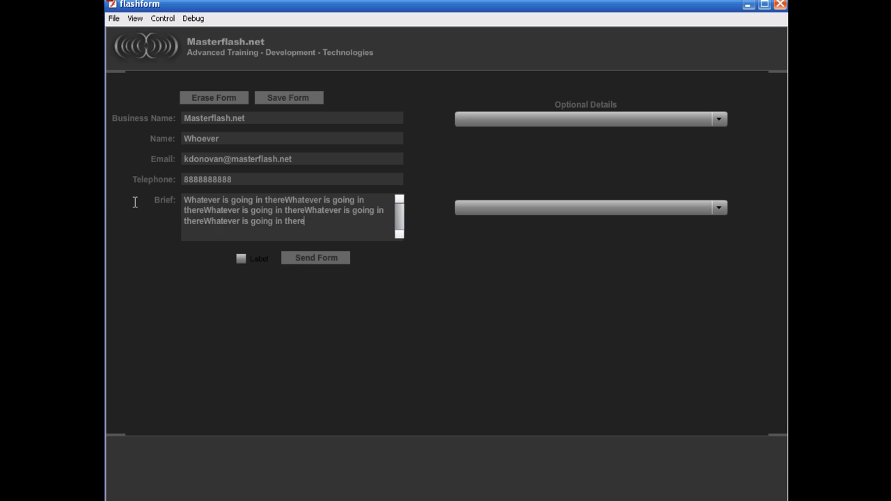